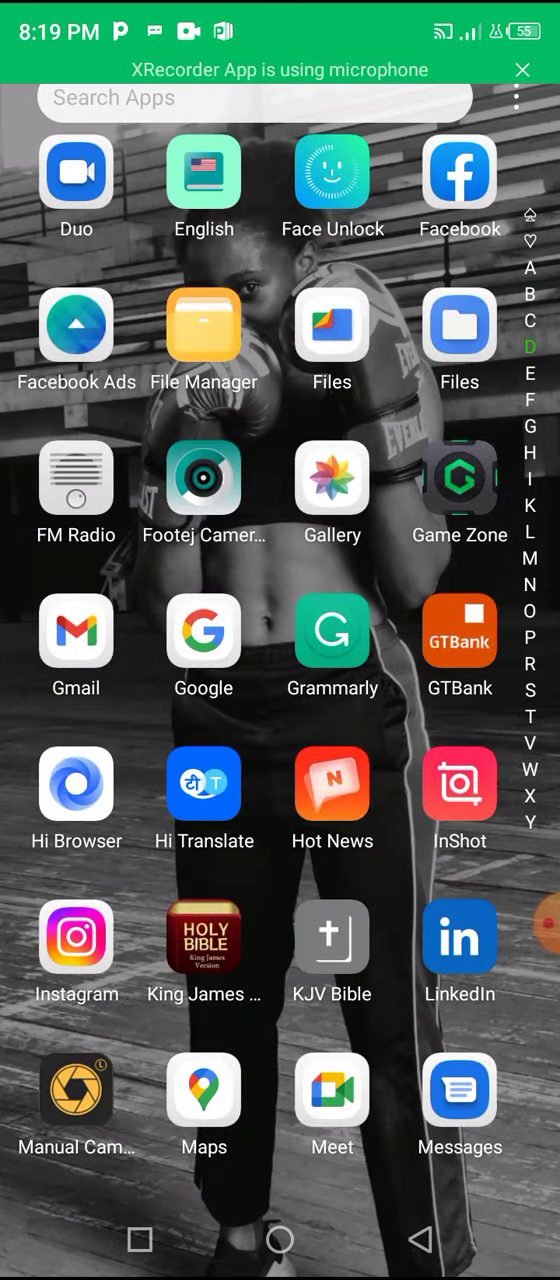
- Browse the photo albums, view the Sunday flyer photo and look through the pixelLab album
scroll(up, 3)
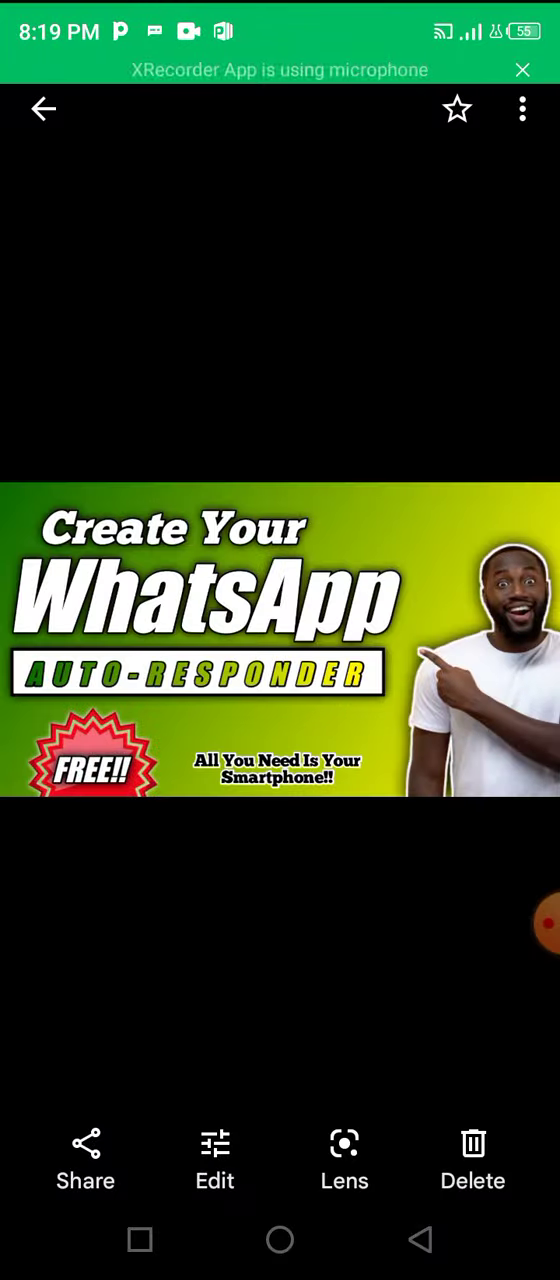
click(44, 108)
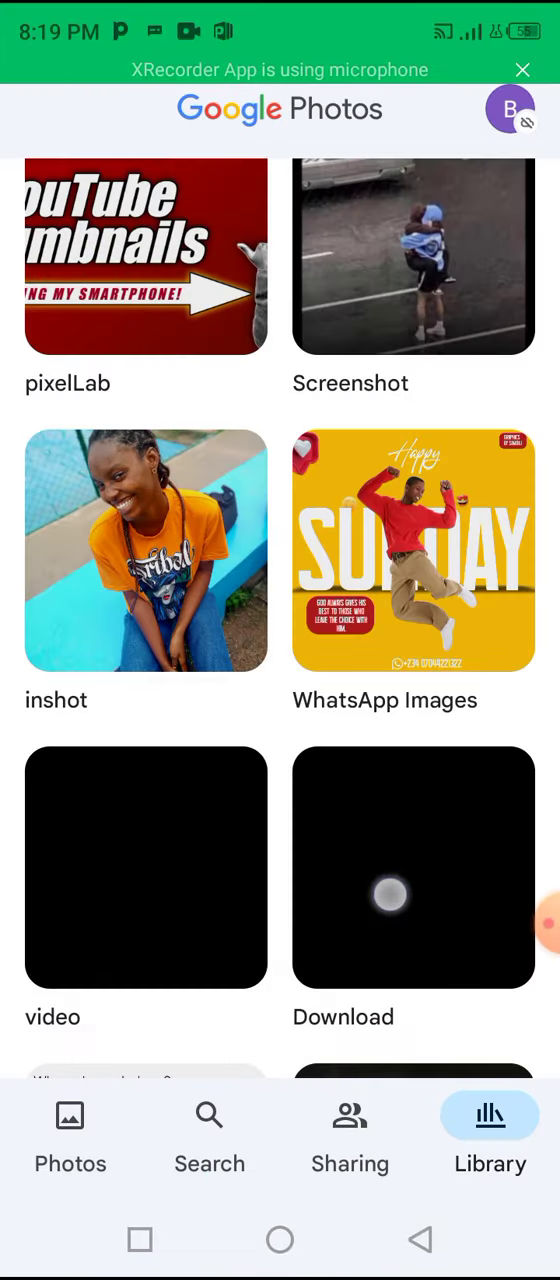
scroll(down, 3)
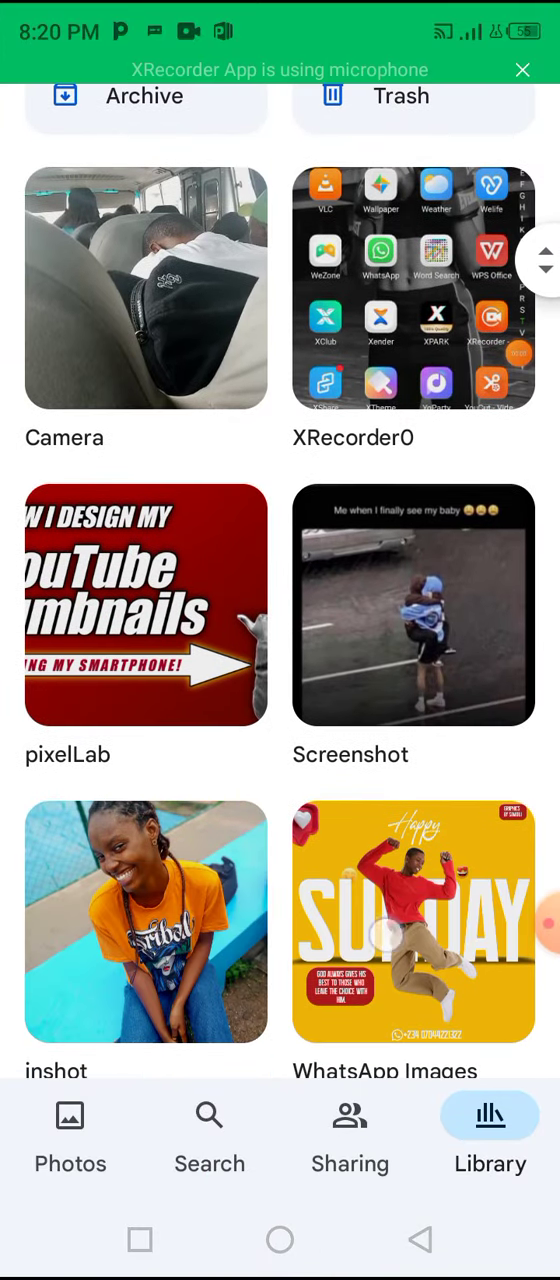
click(412, 920)
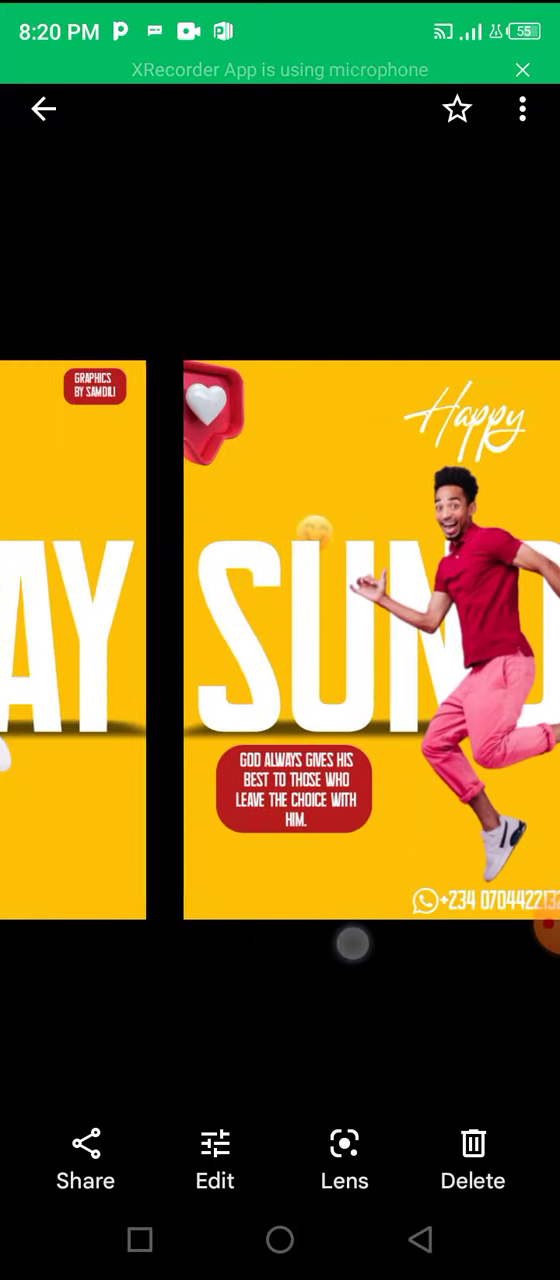
click(44, 108)
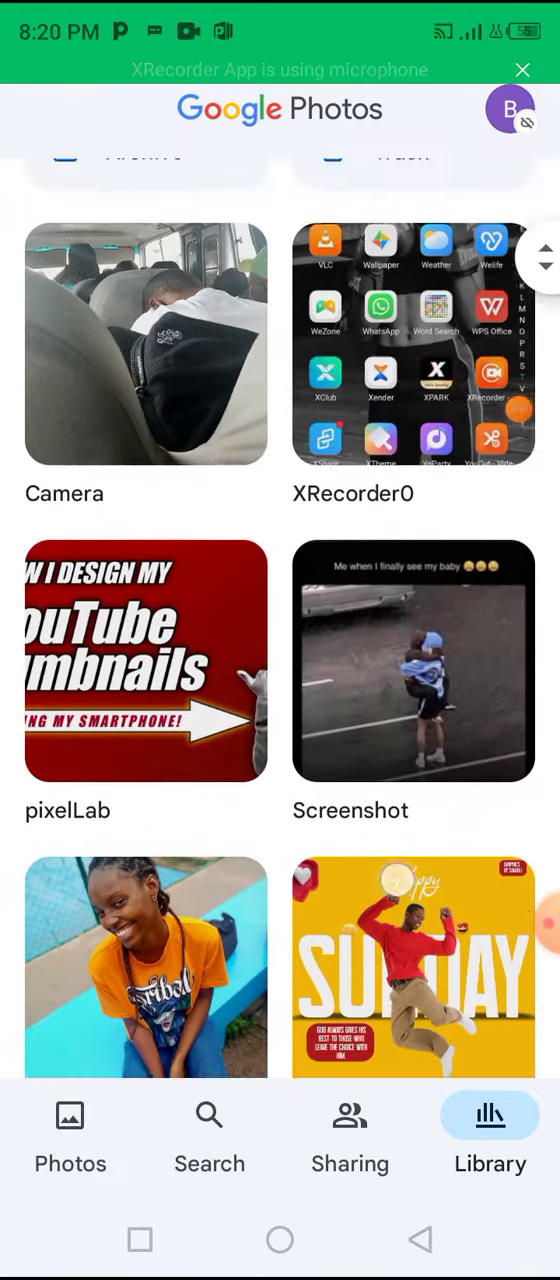
click(146, 660)
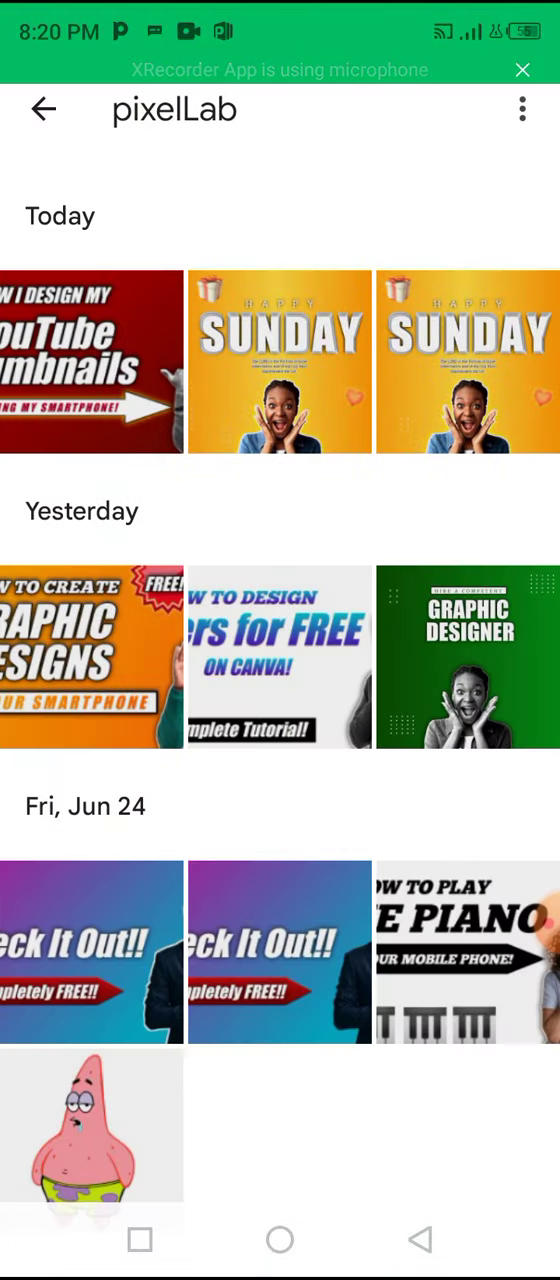
click(280, 360)
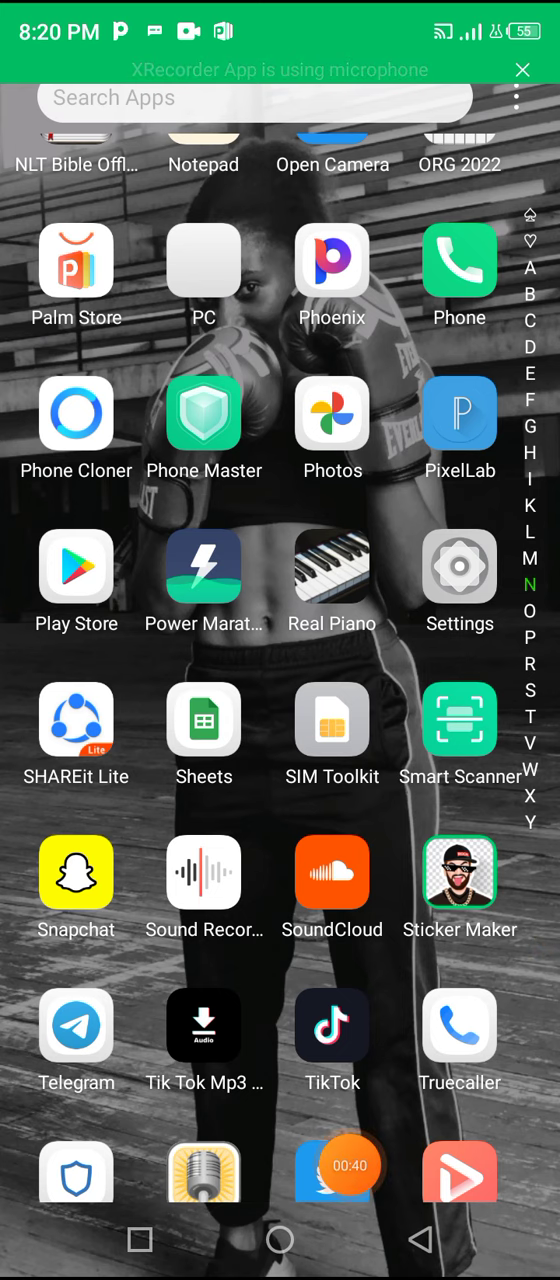
scroll(up, 3)
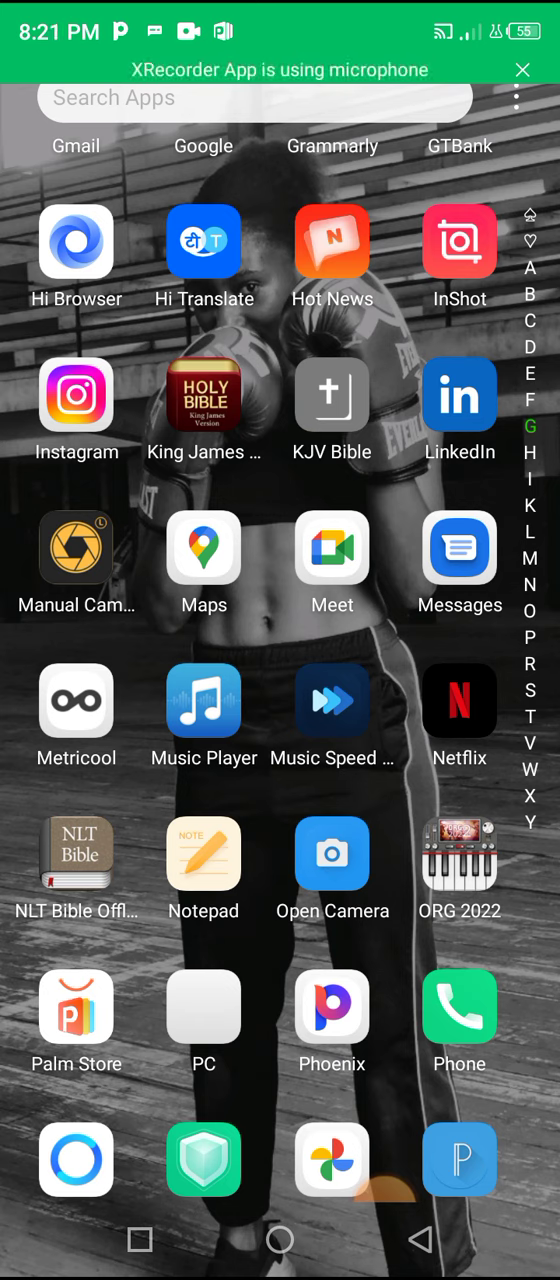
scroll(down, 3)
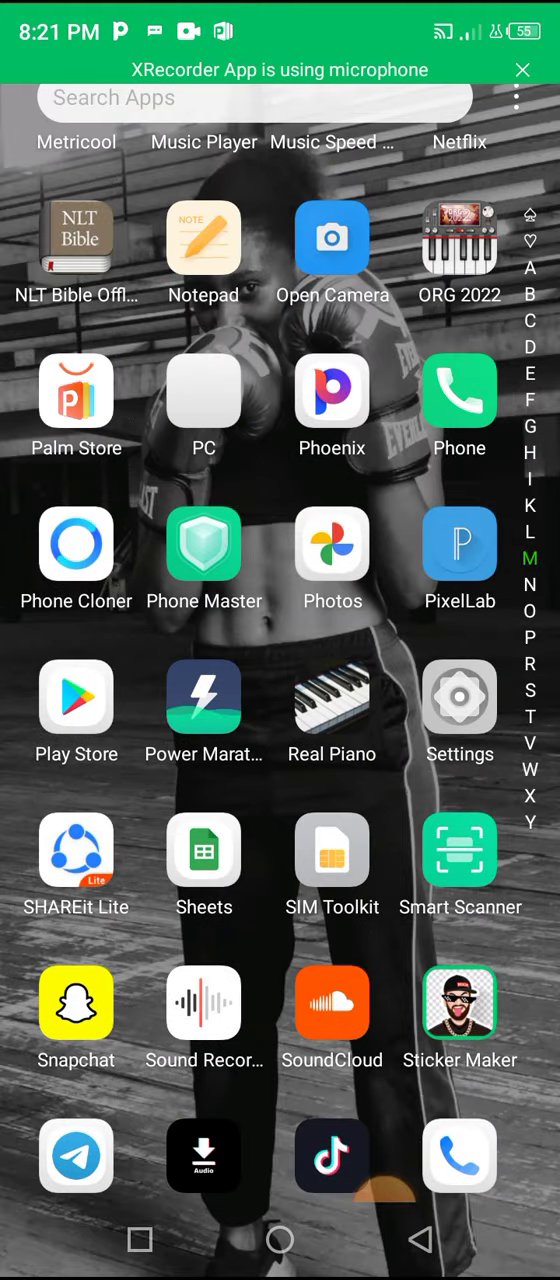
scroll(up, 3)
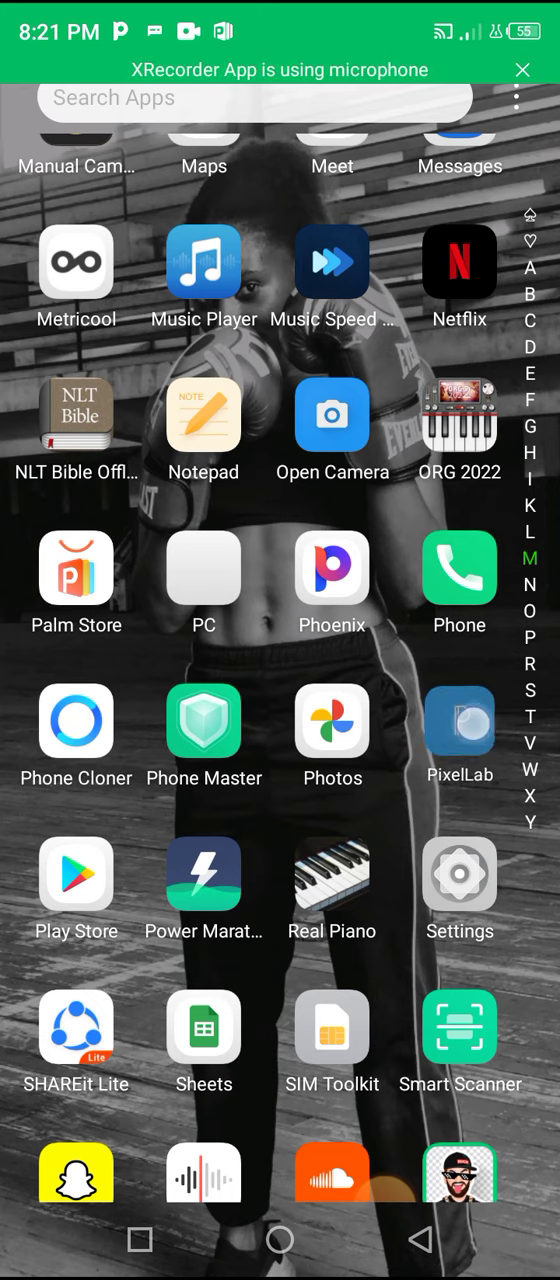
- Launch PixelLab, go back to the home screen, then relaunch it so it offers autosave recovery
click(460, 722)
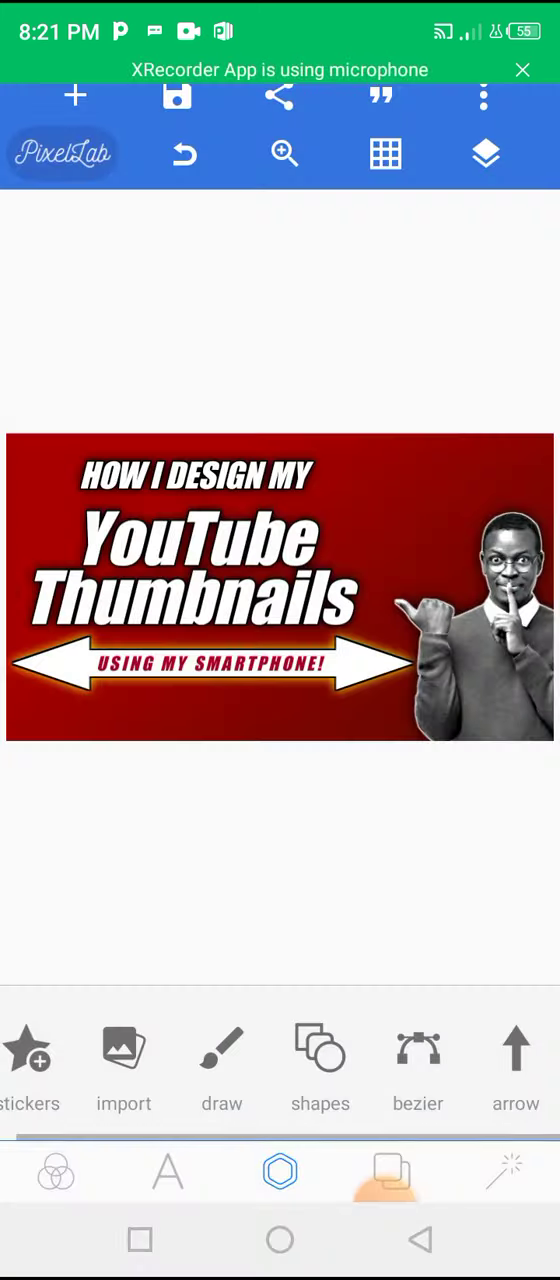
click(280, 1240)
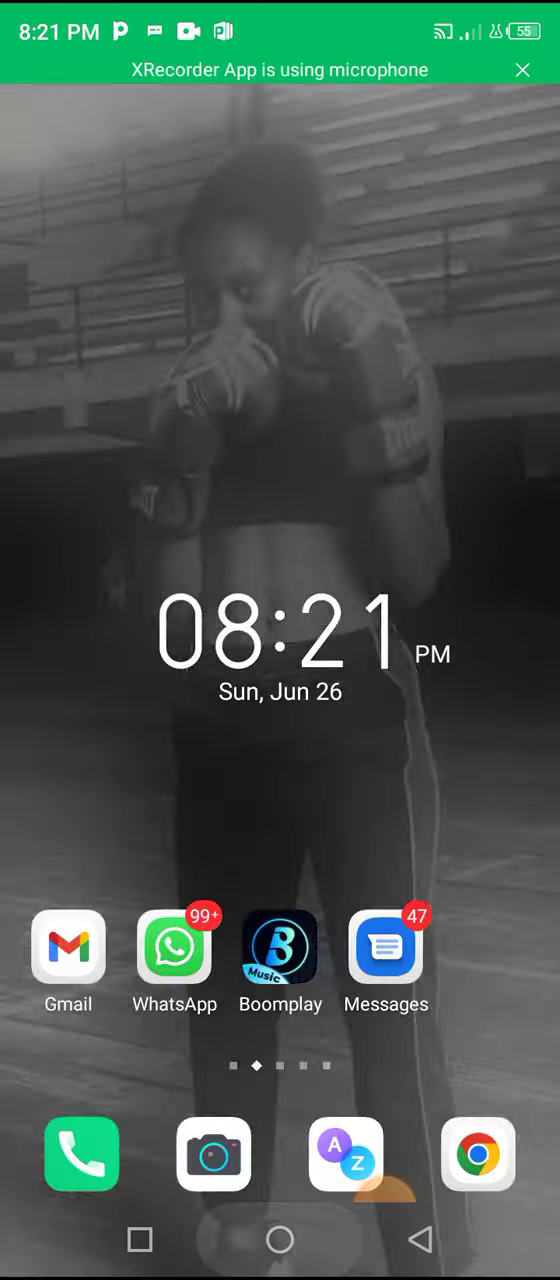
scroll(up, 3)
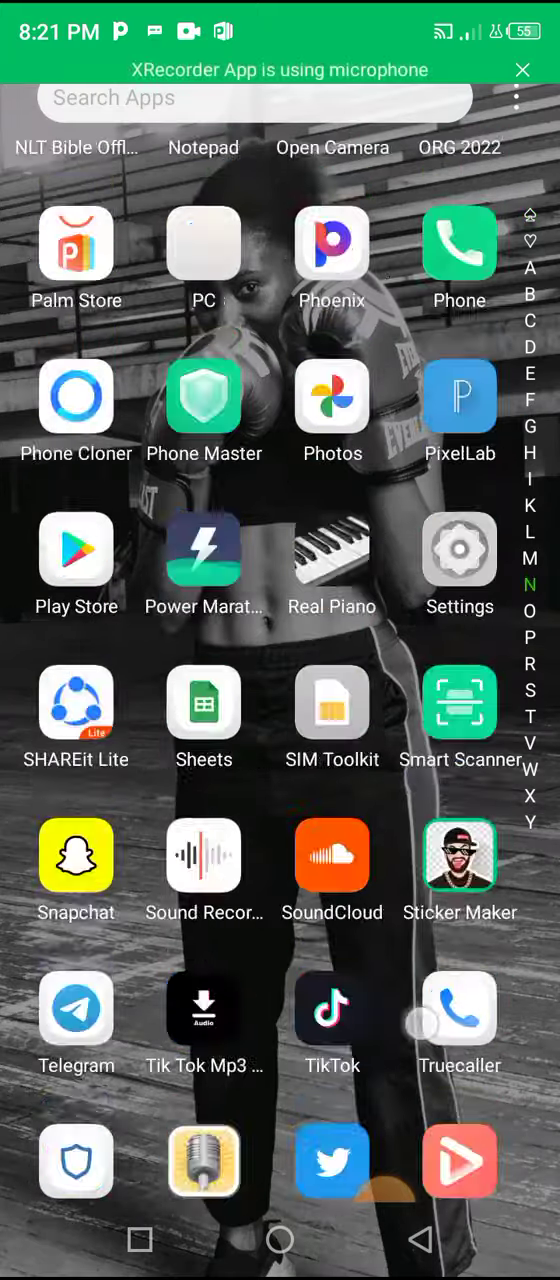
scroll(up, 3)
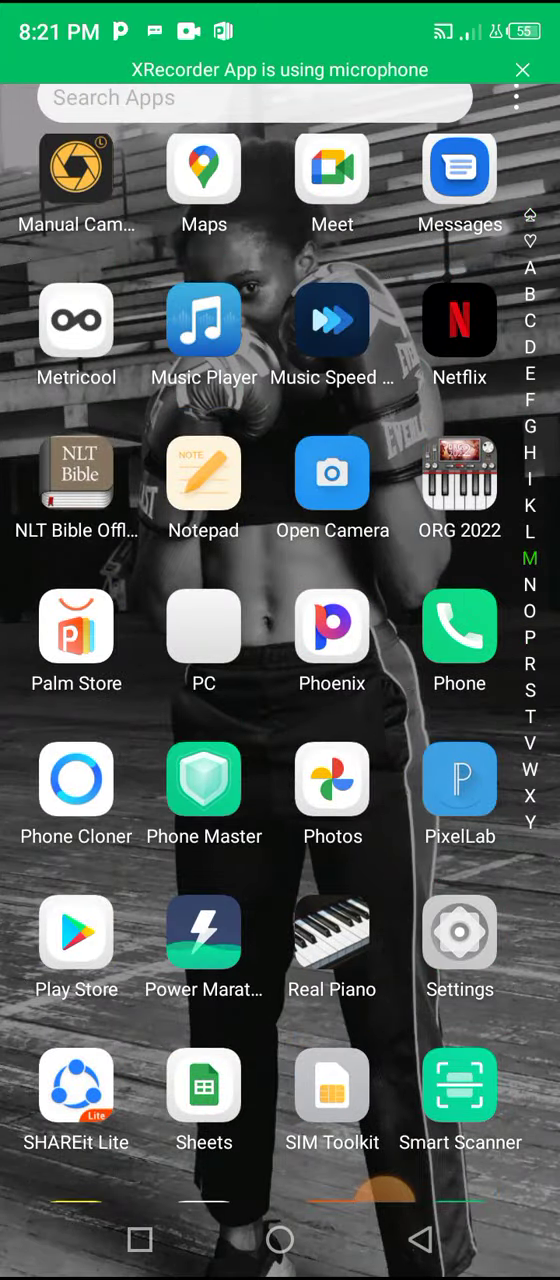
click(460, 780)
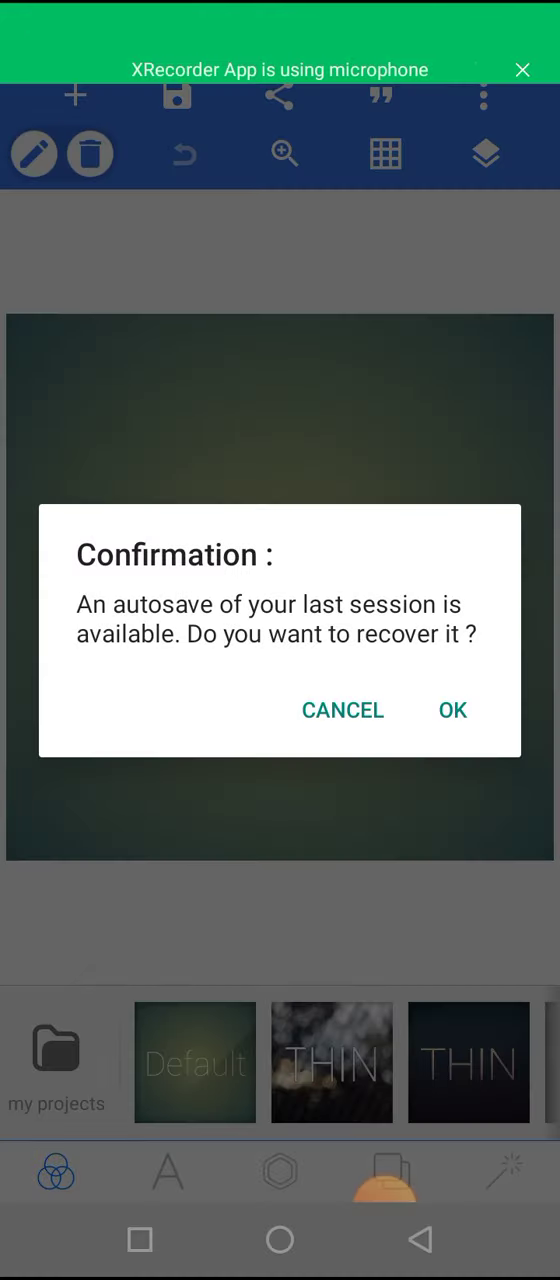
- Decline the autosave recovery and set the canvas background to the dark red gradient preset
click(452, 710)
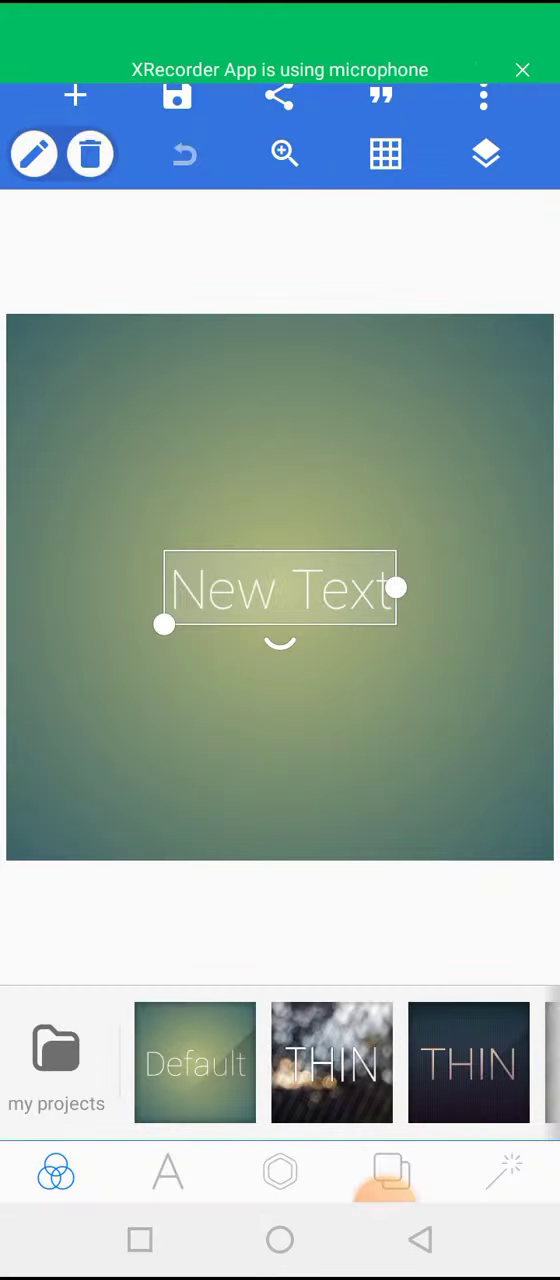
click(168, 1170)
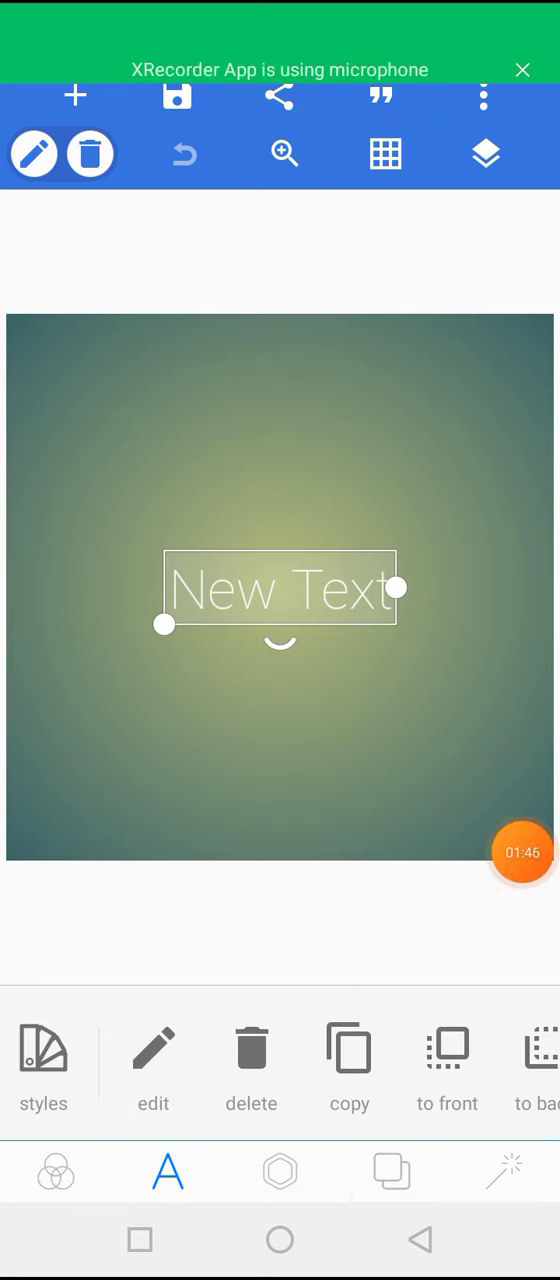
click(392, 1172)
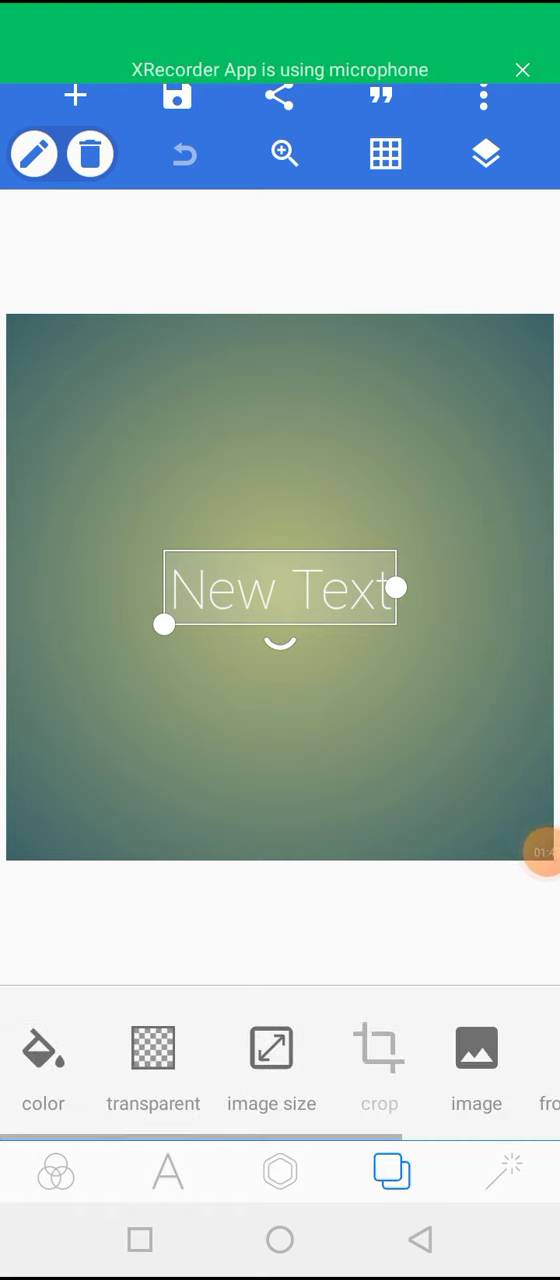
click(44, 1076)
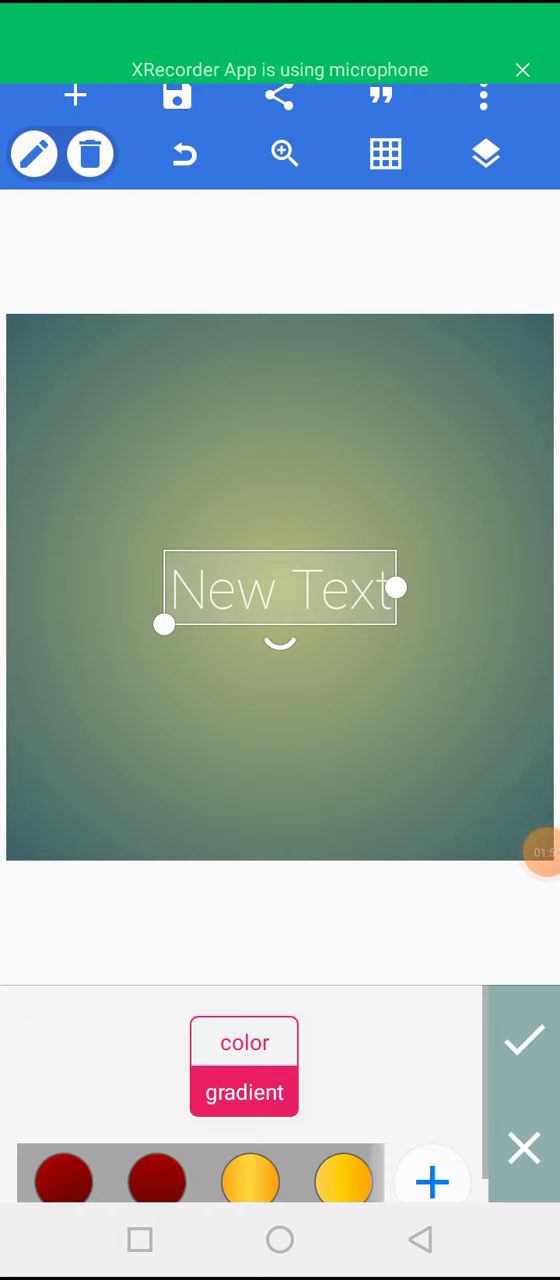
click(64, 1156)
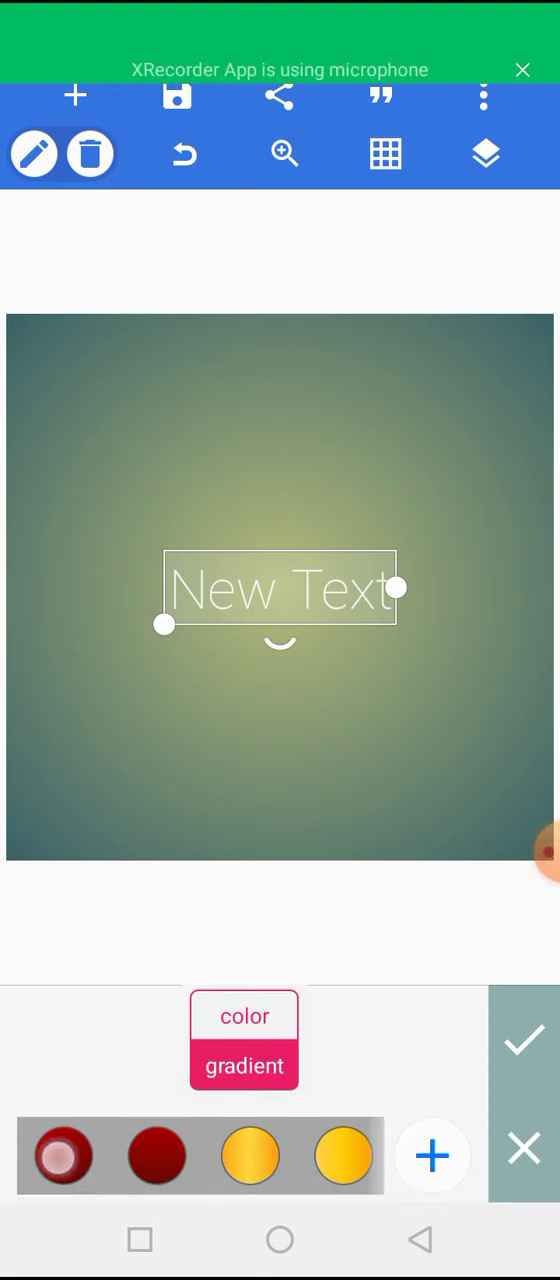
click(64, 1156)
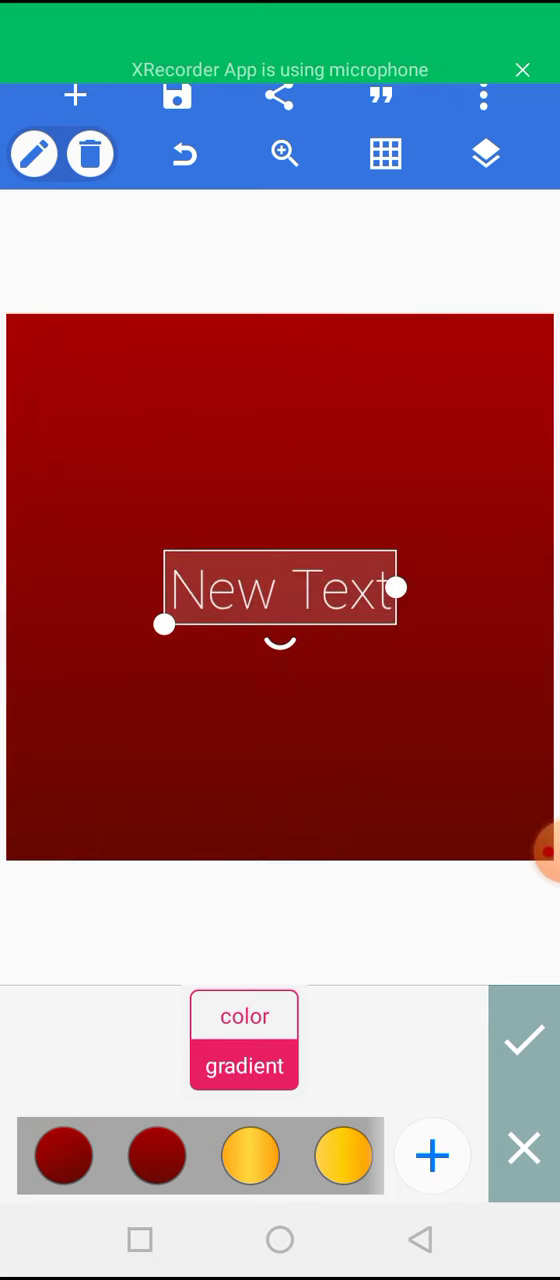
click(76, 96)
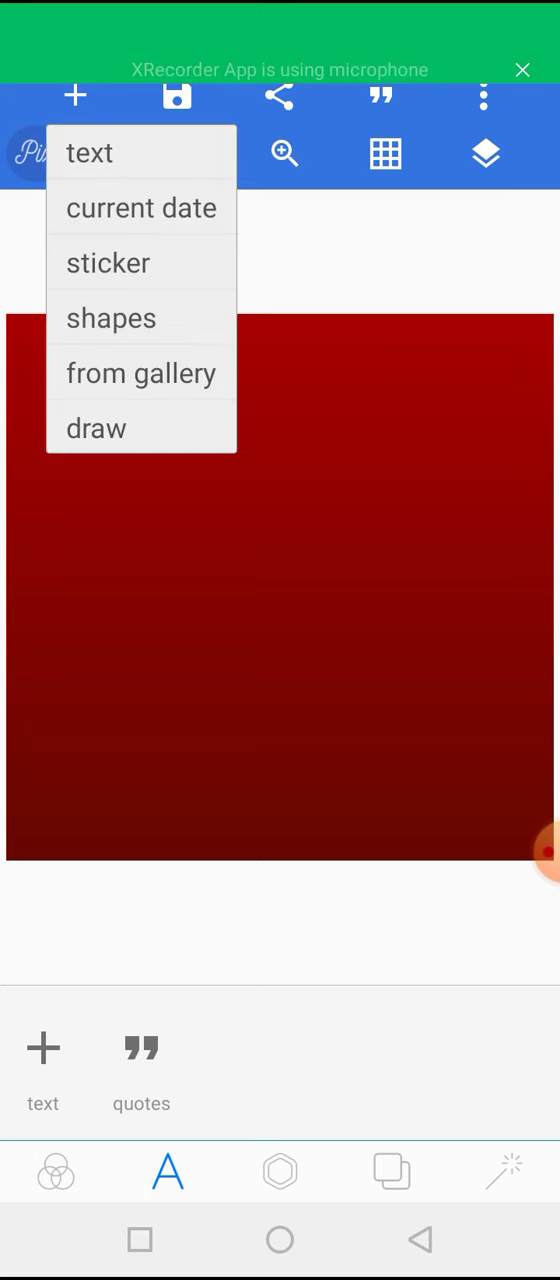
- Browse the phone gallery for an image and return to the design without choosing one
click(140, 372)
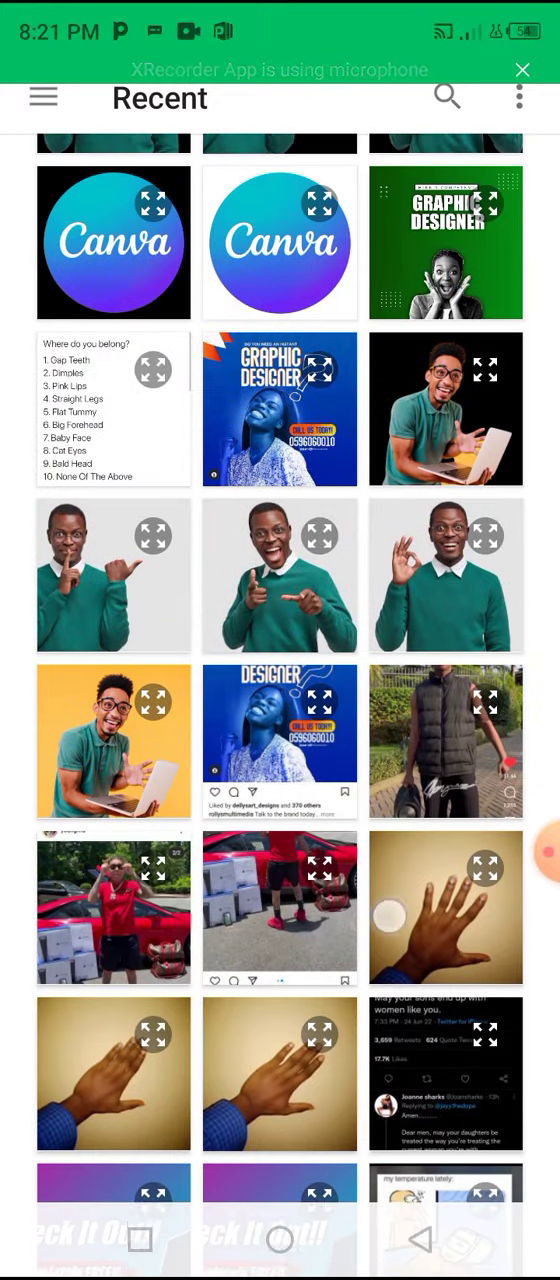
scroll(up, 3)
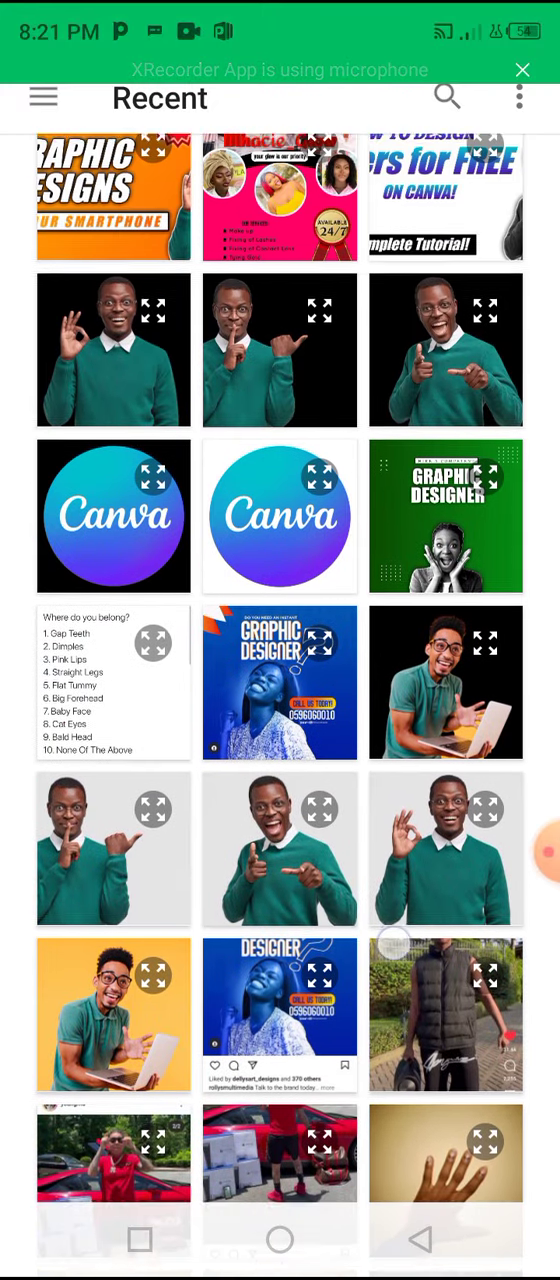
scroll(up, 3)
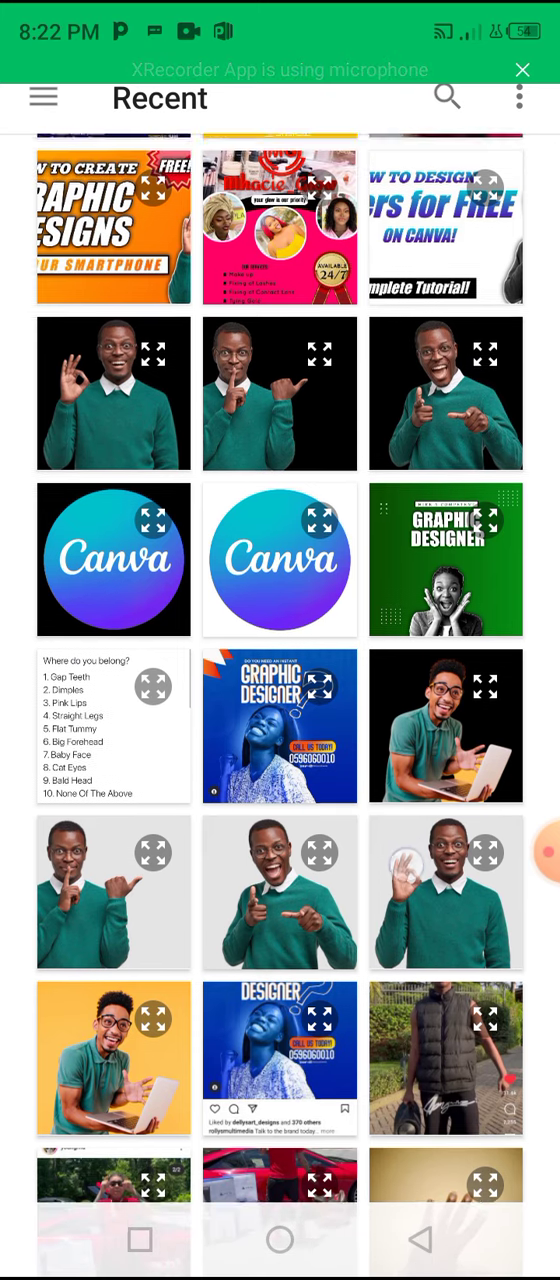
scroll(up, 3)
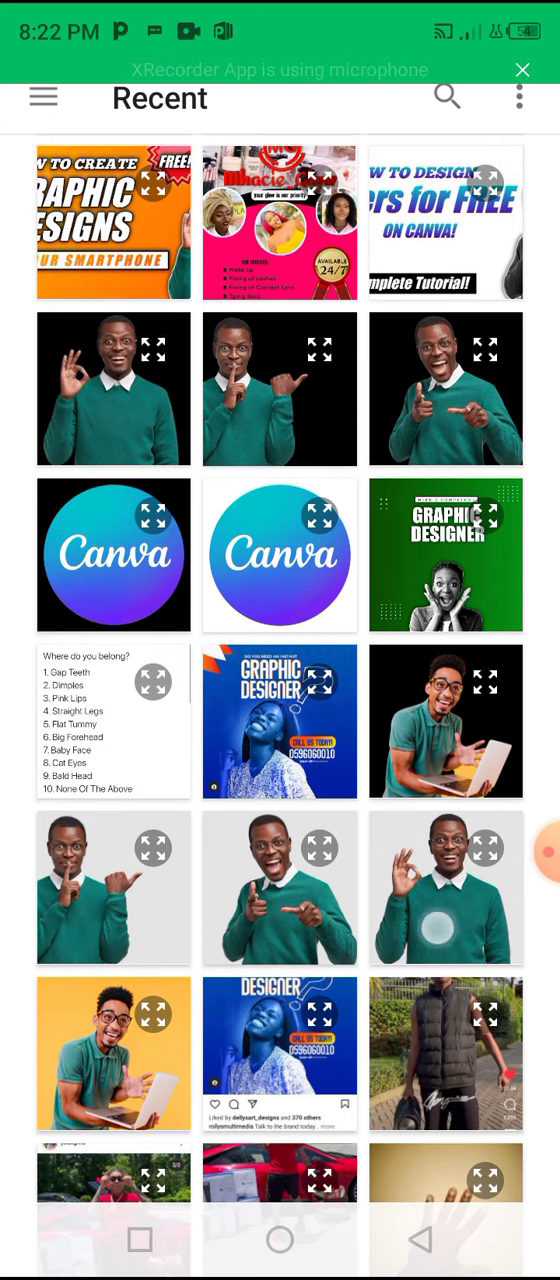
click(444, 888)
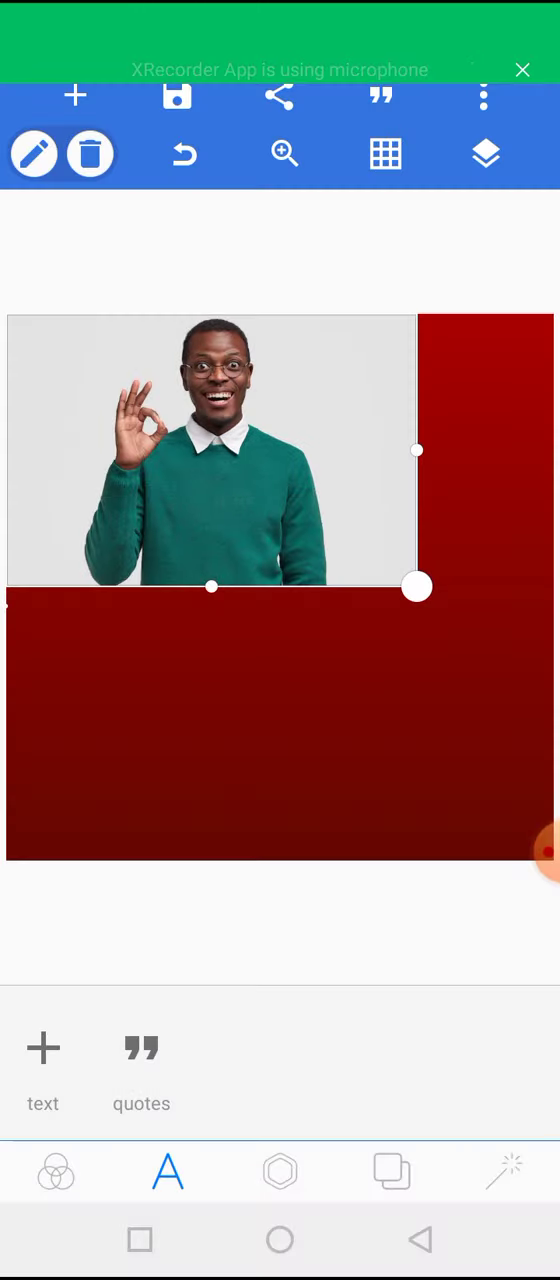
- Add the cut-out photo of the pointing man from the gallery and accept its crop onto the canvas
click(76, 96)
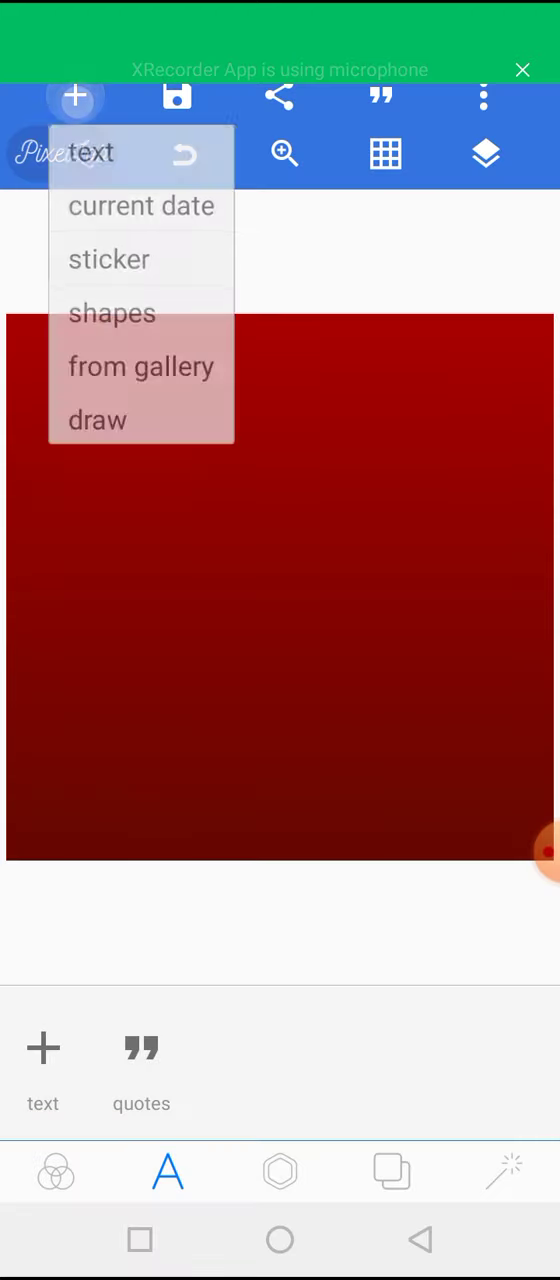
click(140, 366)
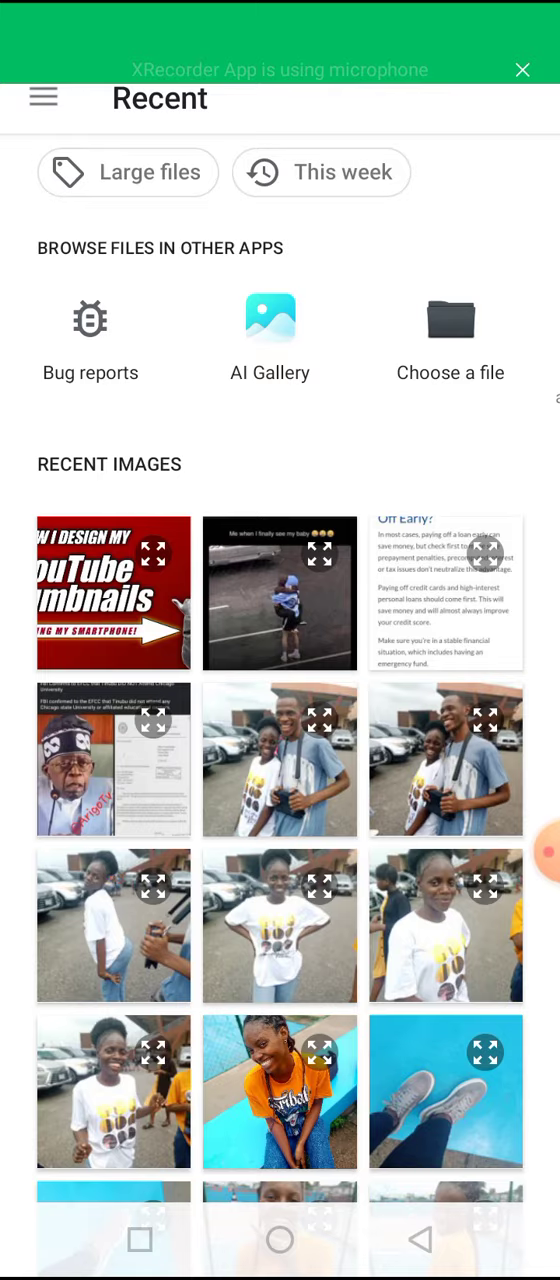
scroll(down, 3)
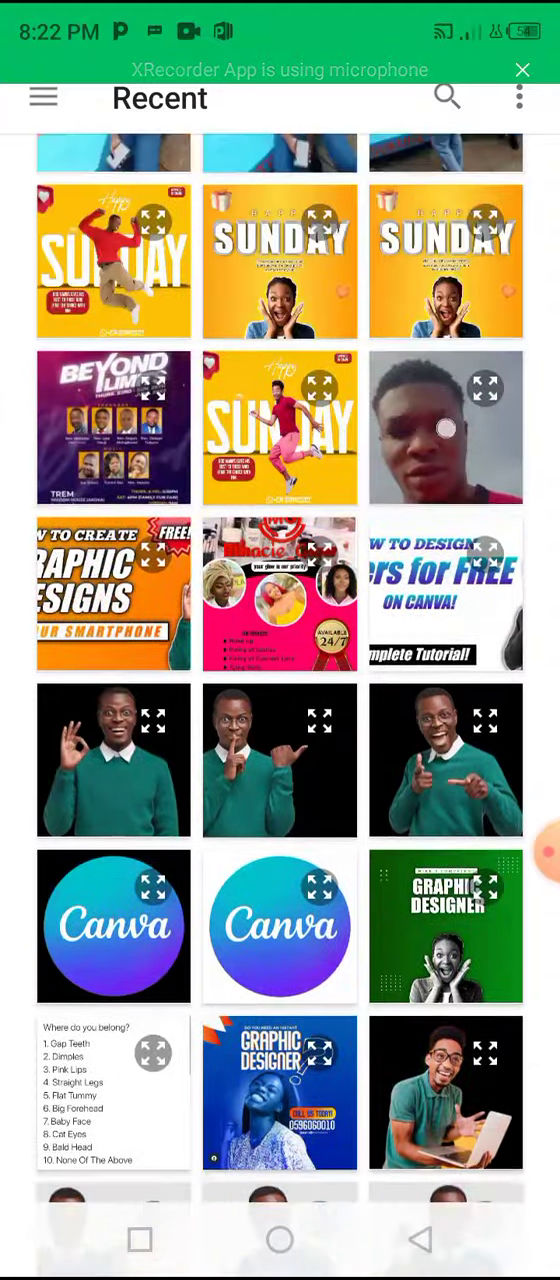
scroll(up, 3)
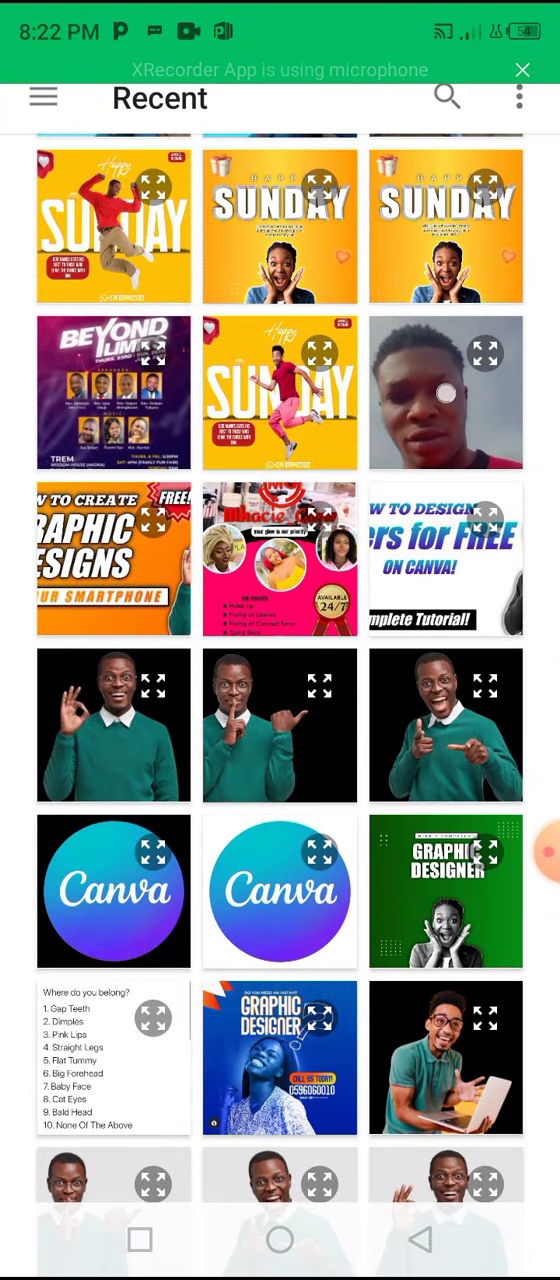
click(444, 726)
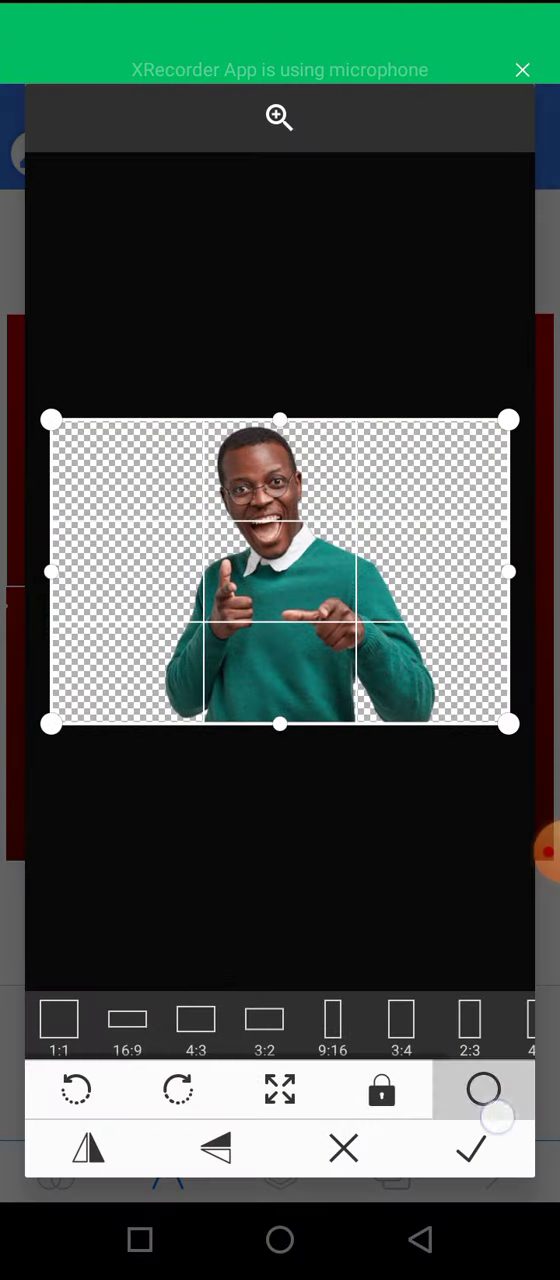
click(470, 1148)
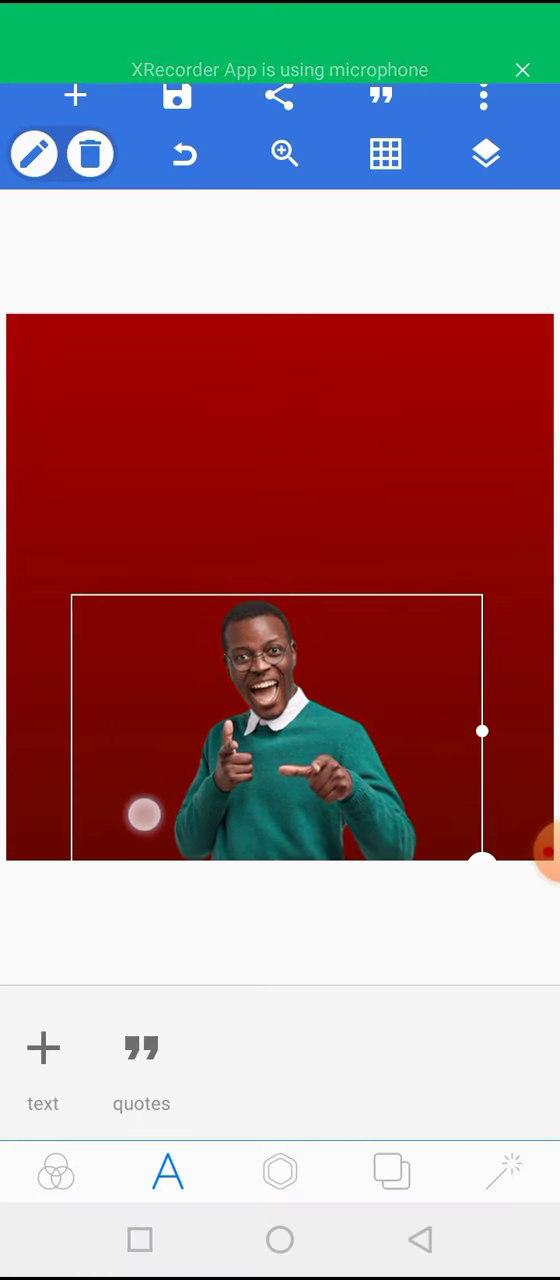
- Drain the saturation from the man's photo in the colour adjustments, apply it and deselect to view
click(280, 1172)
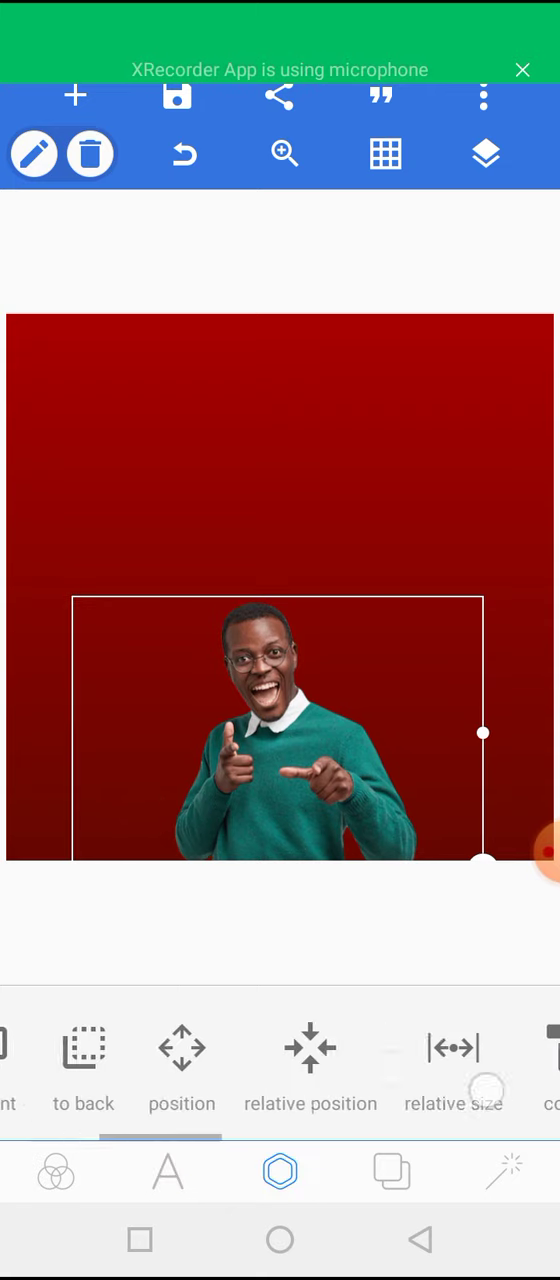
scroll(left, 3)
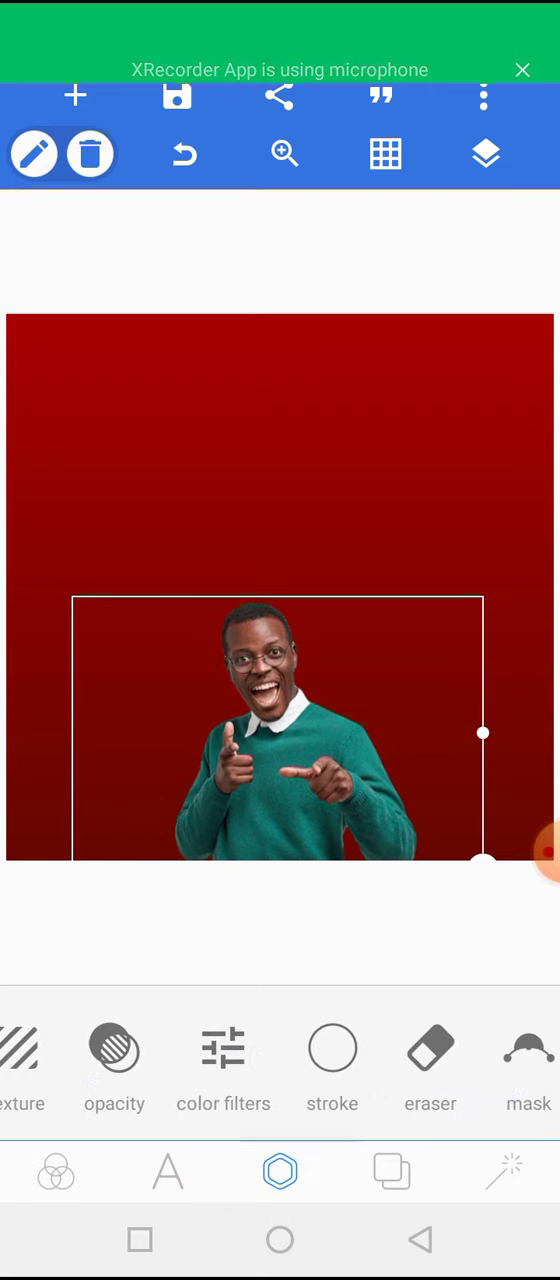
click(222, 1048)
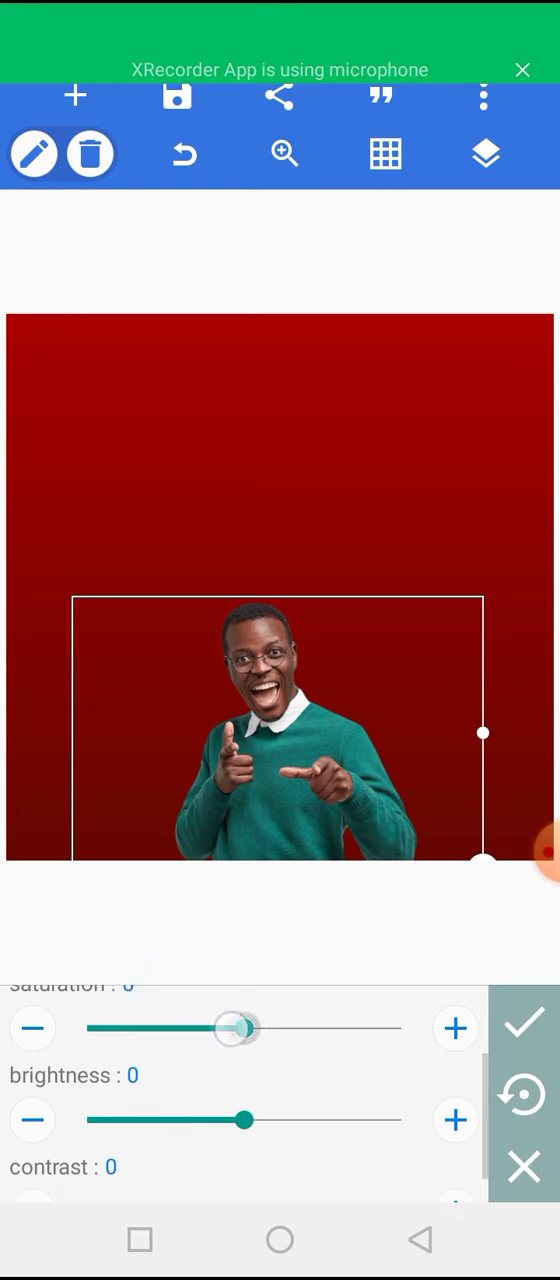
drag(240, 1028, 150, 1028)
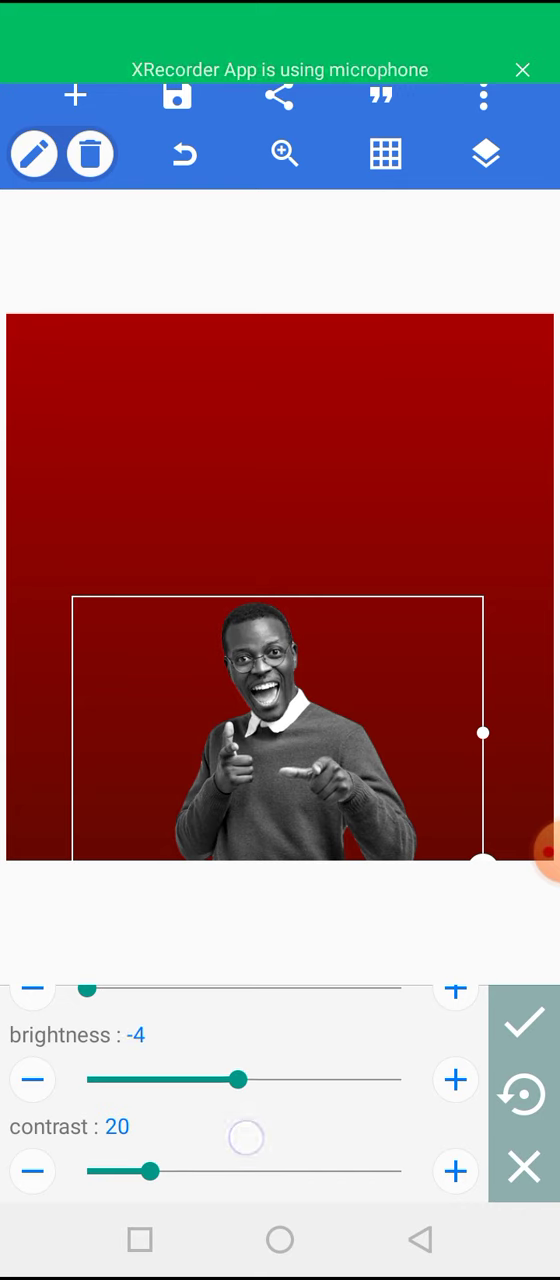
click(280, 1172)
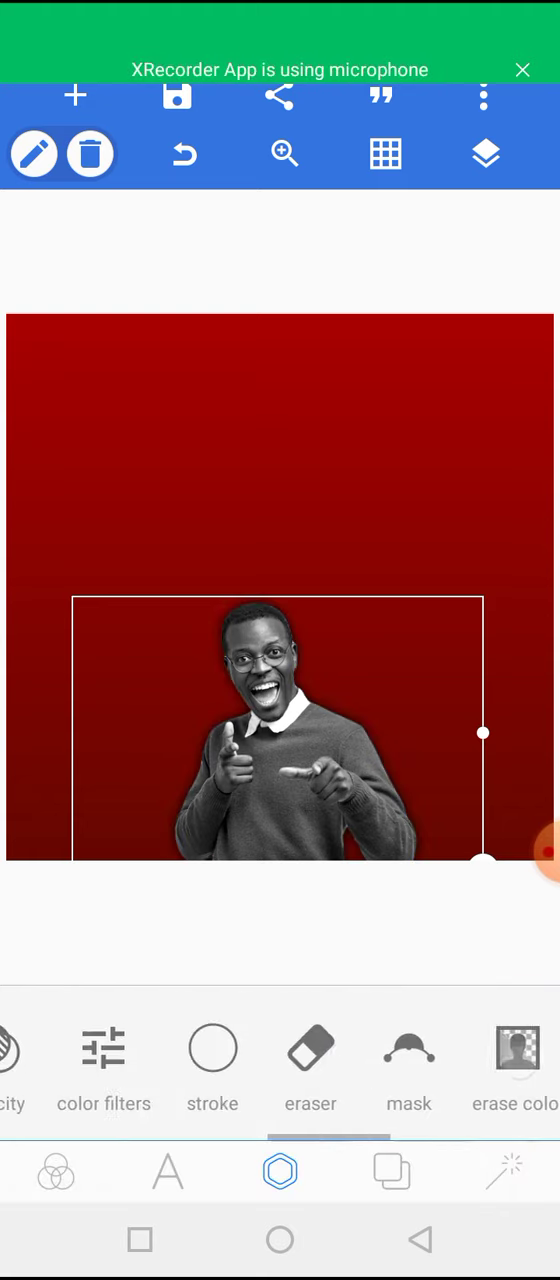
click(212, 1070)
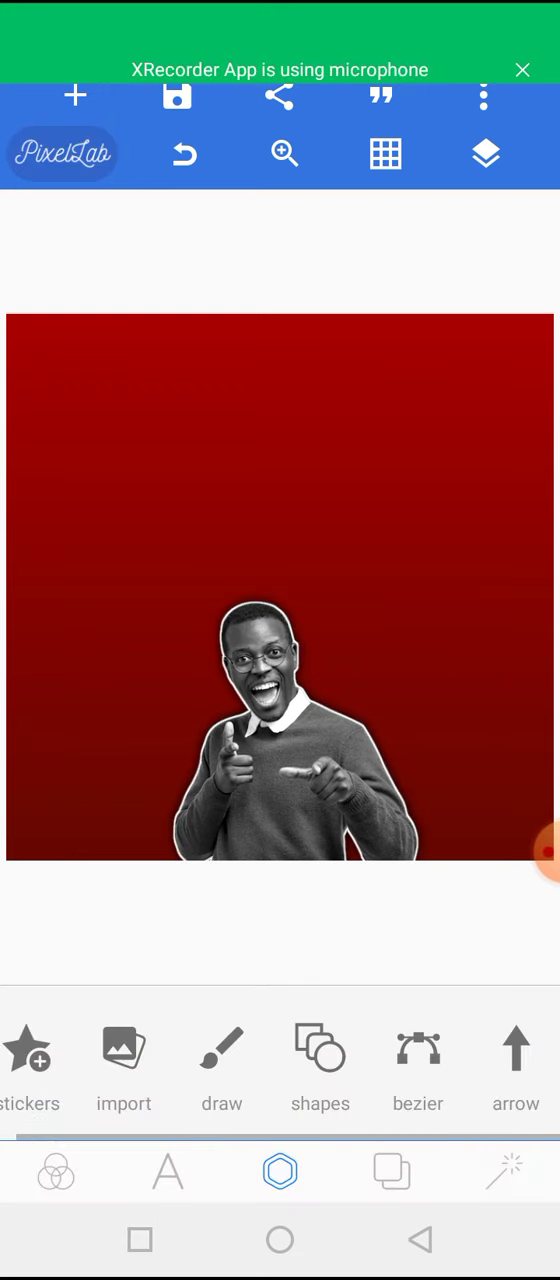
click(280, 730)
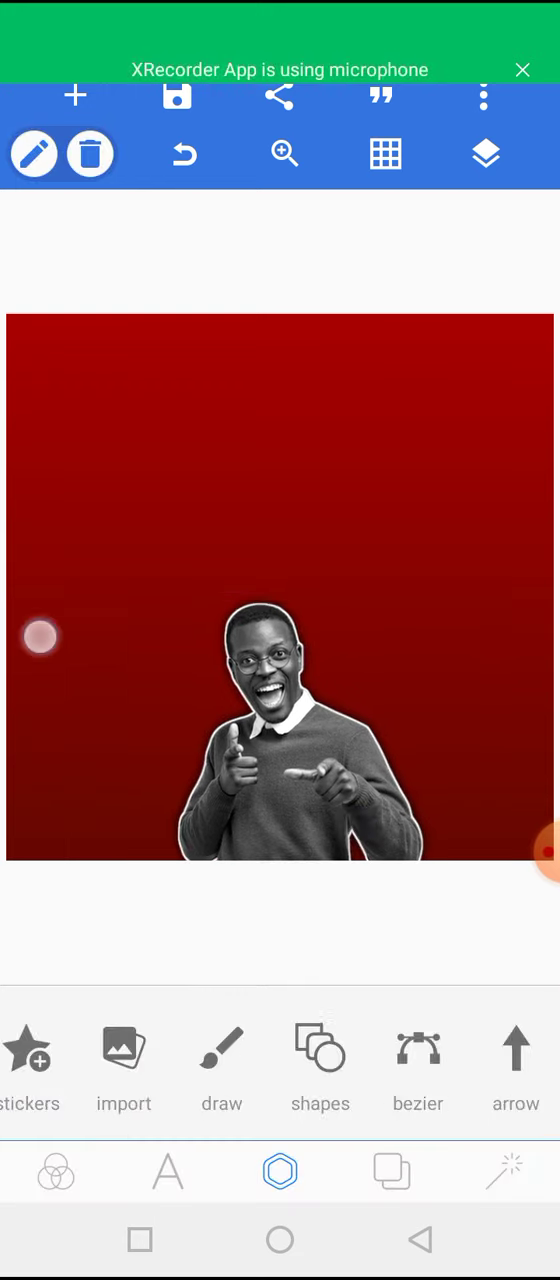
click(168, 1172)
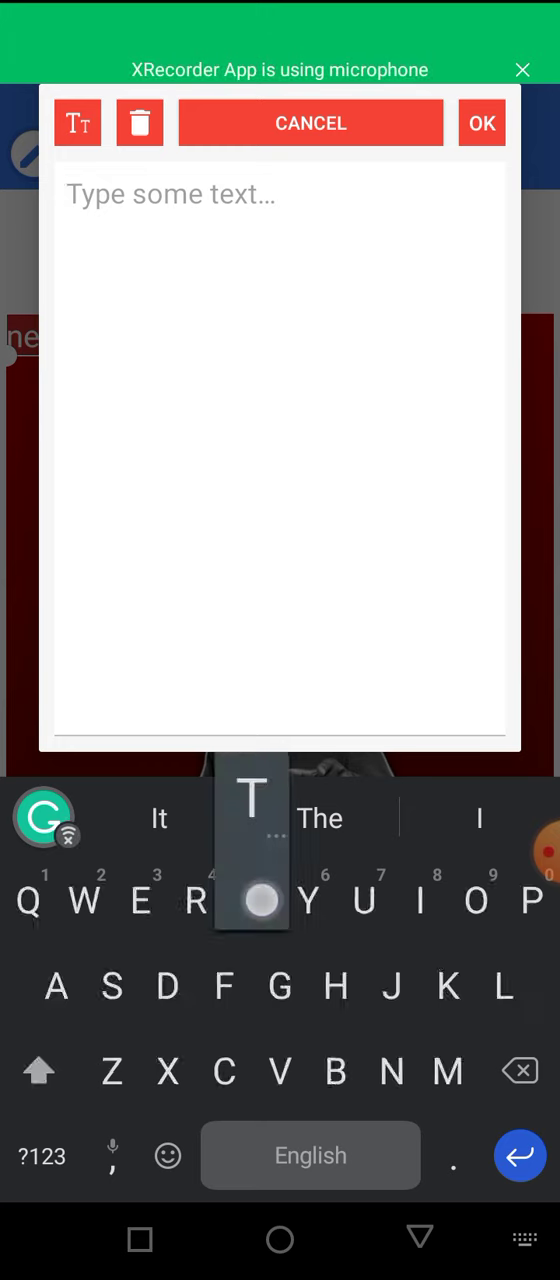
- Enter the text 'Thank You!' and confirm it onto the canvas
text(Thank You)
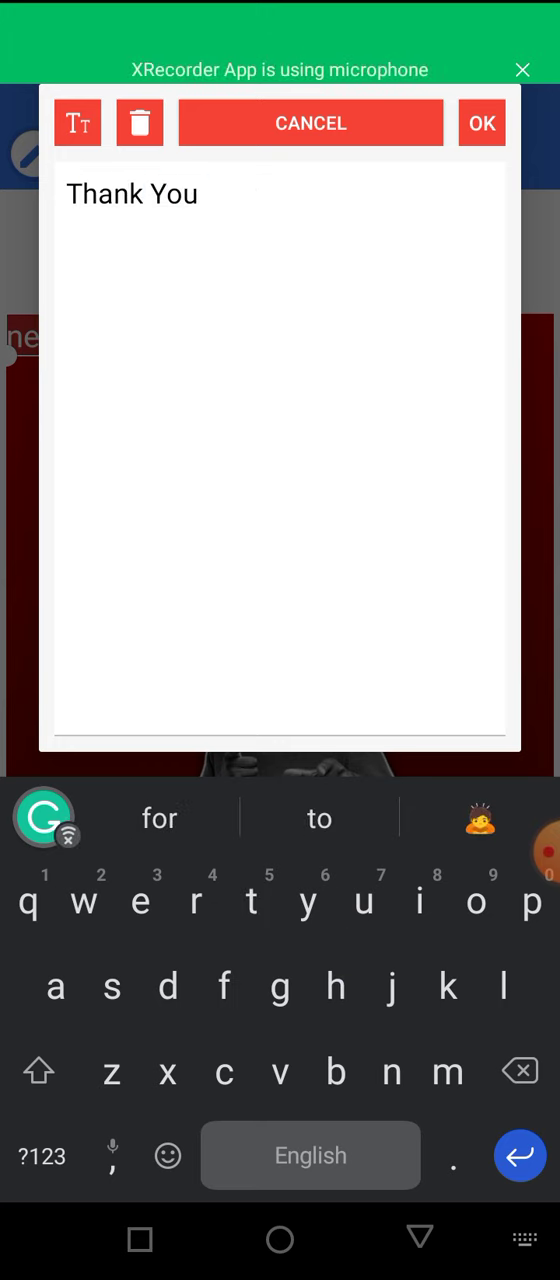
text(N)
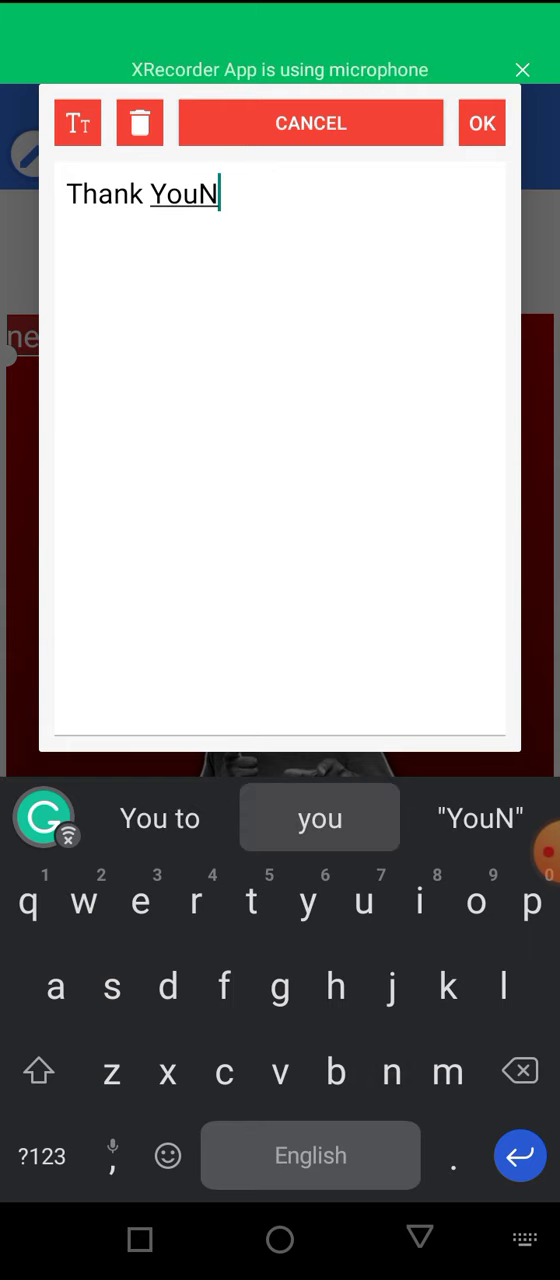
key(Backspace)
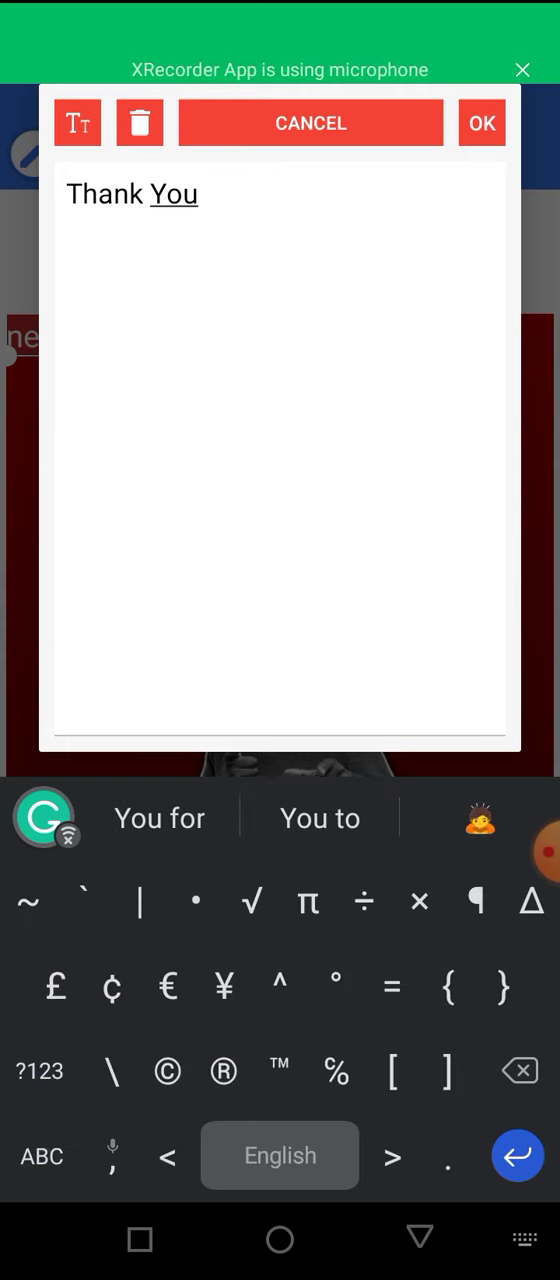
text(!)
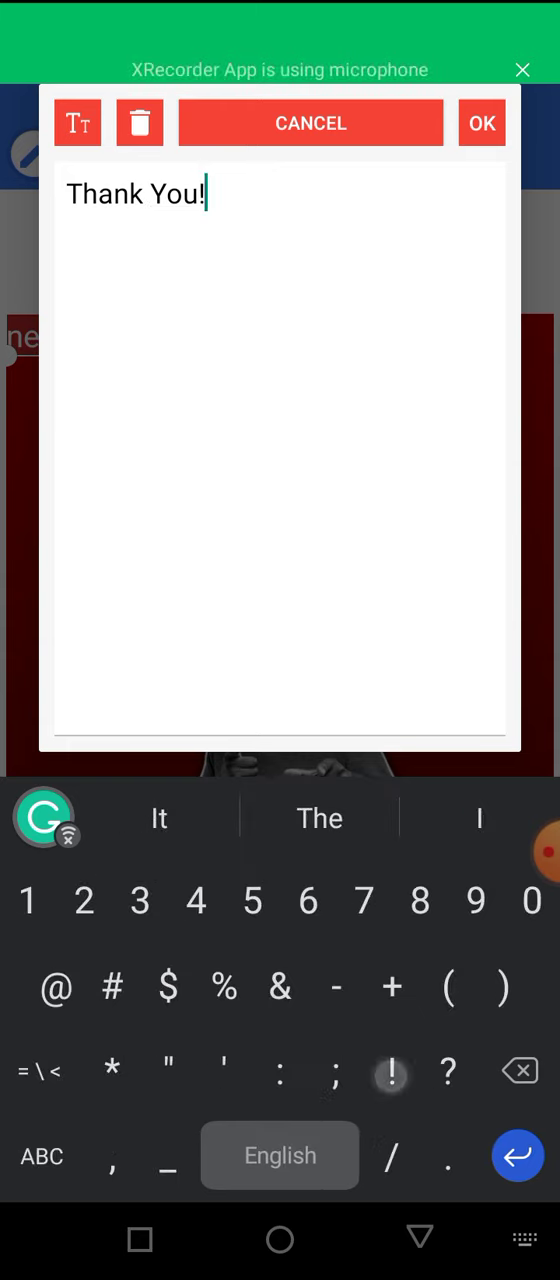
click(480, 124)
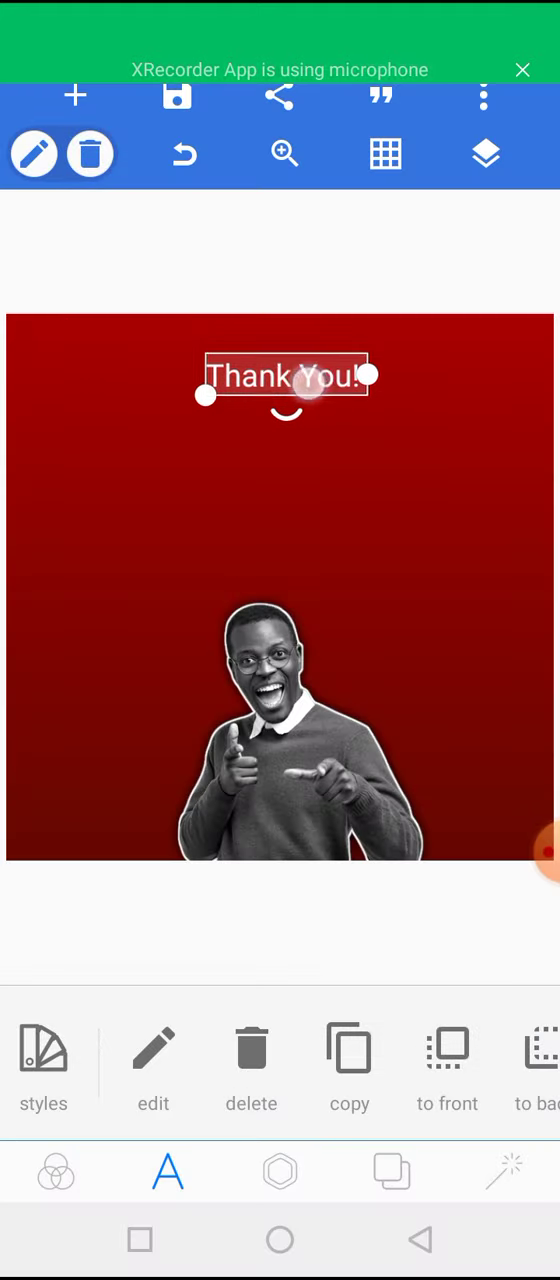
- Enlarge 'Thank You!' across the top and give it a bold italic font
drag(376, 376, 484, 408)
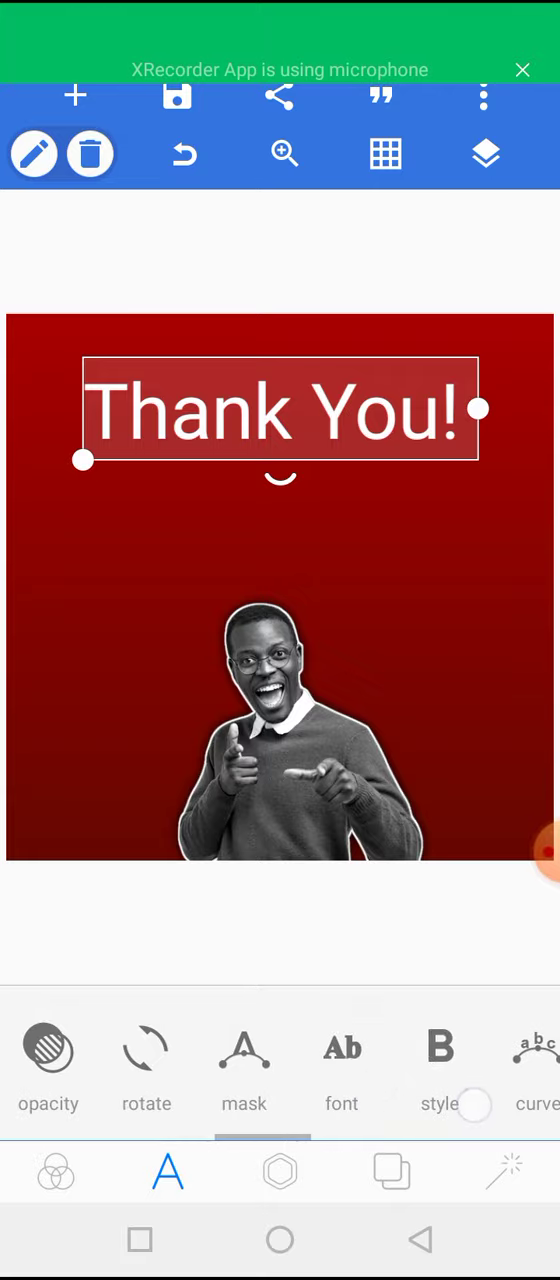
click(340, 1070)
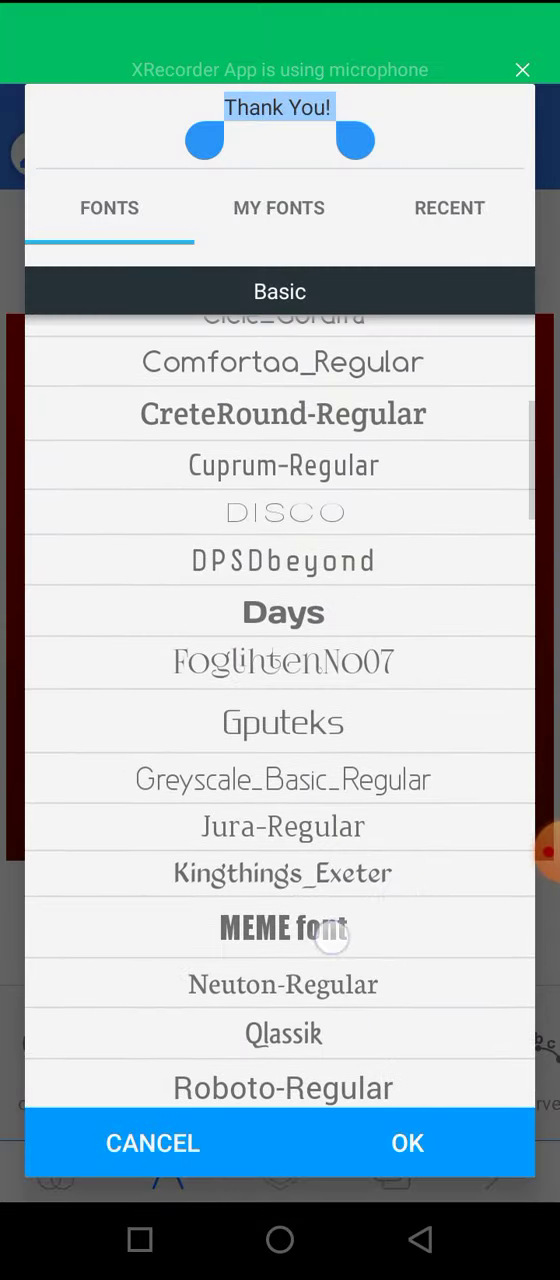
click(406, 1144)
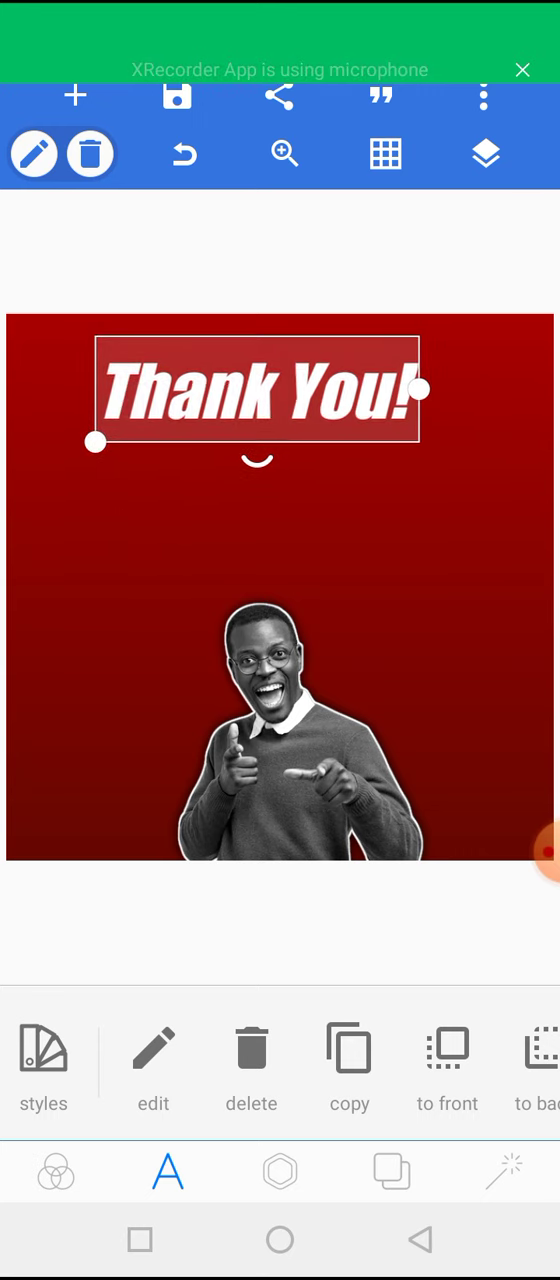
scroll(left, 3)
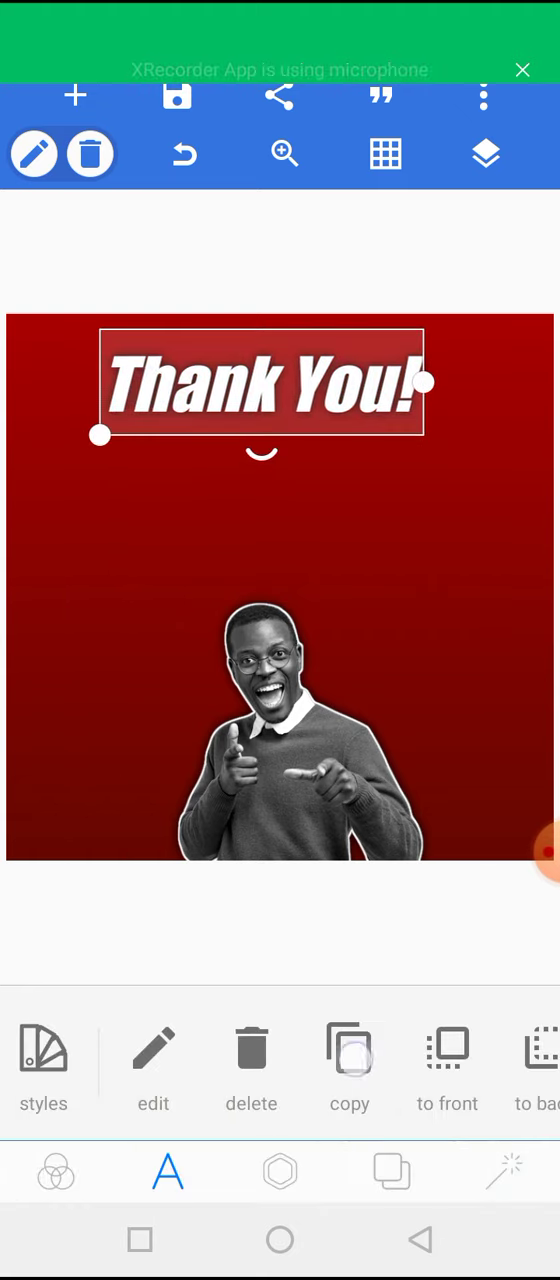
click(152, 1064)
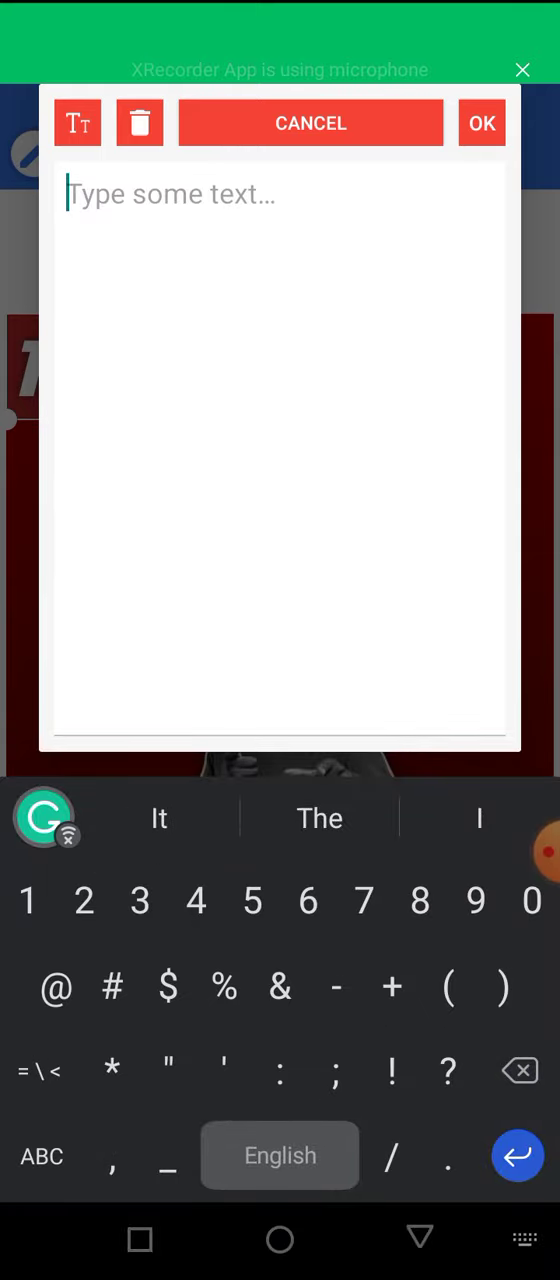
- Enter the text '10K Followers!' and confirm it onto the canvas
text(10)
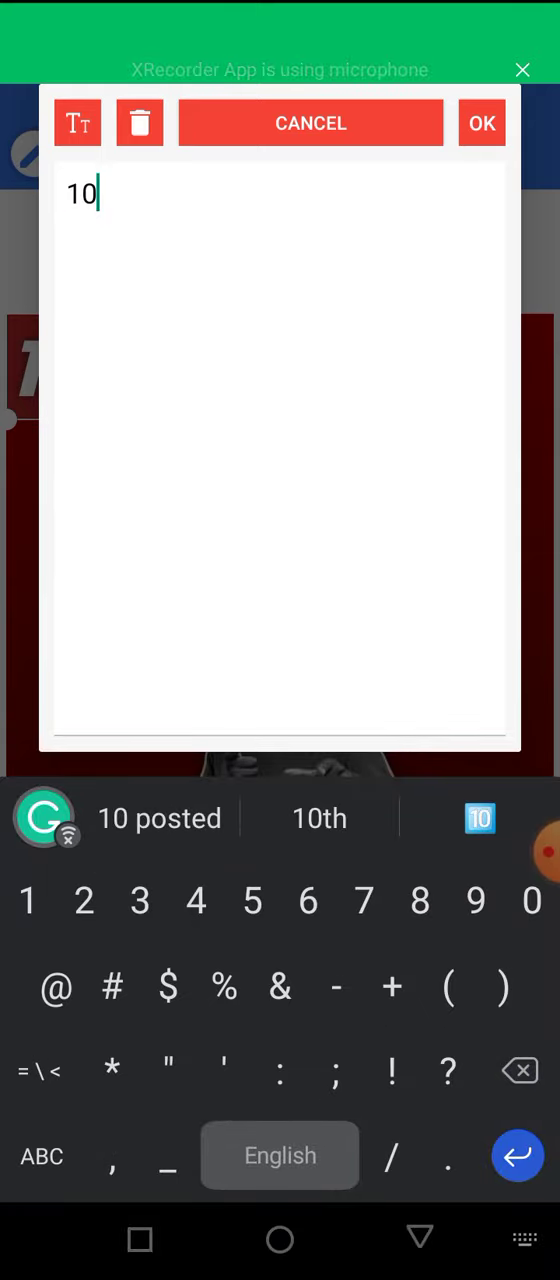
text(K)
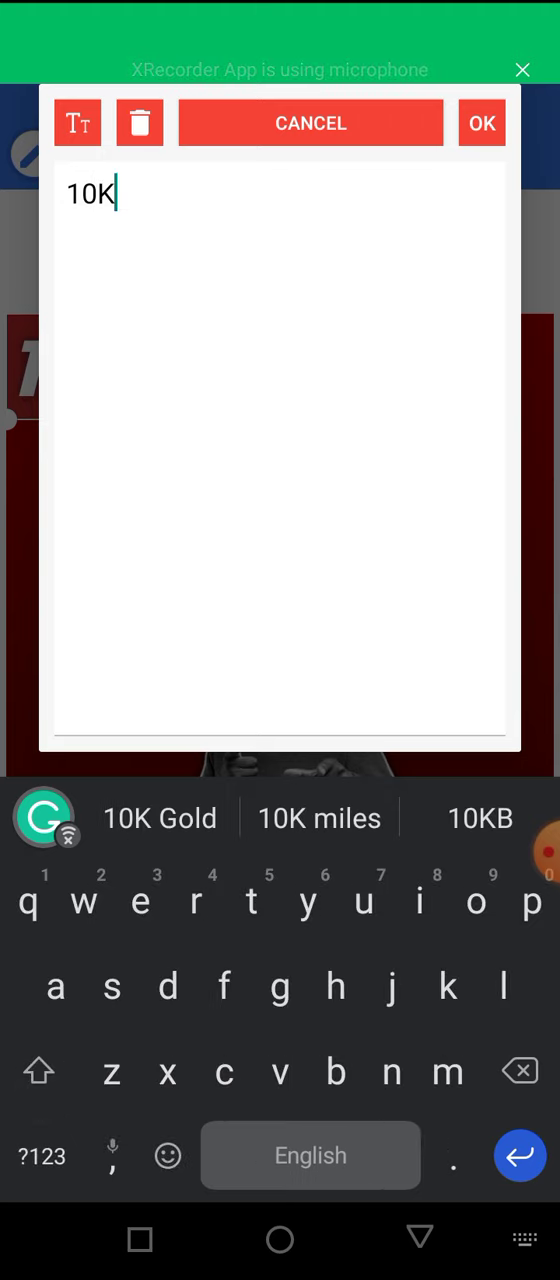
text(F)
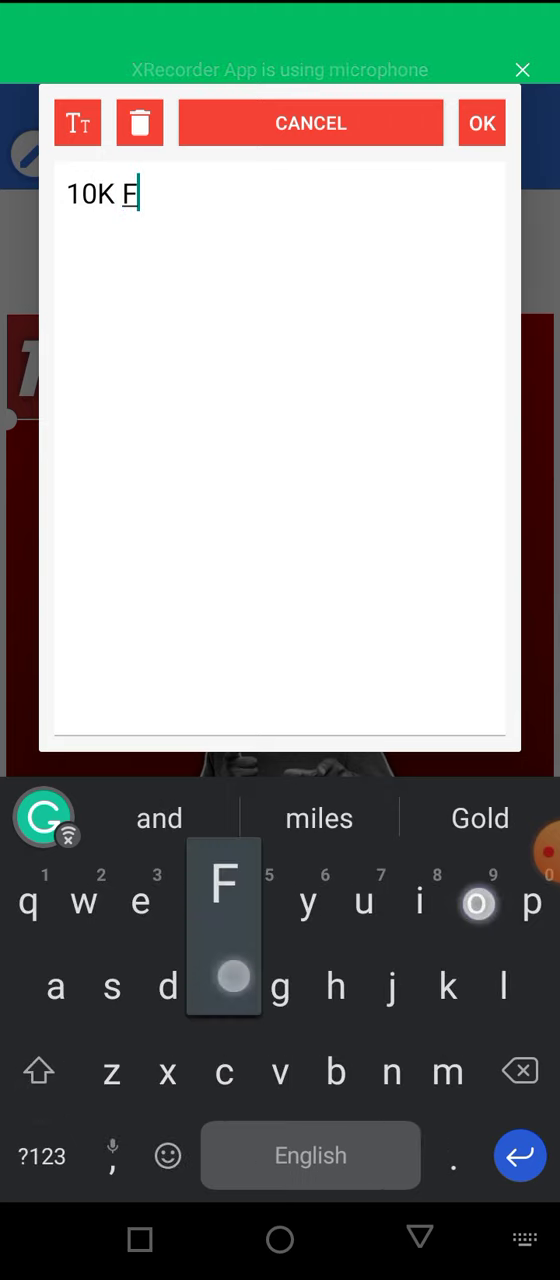
text(oll)
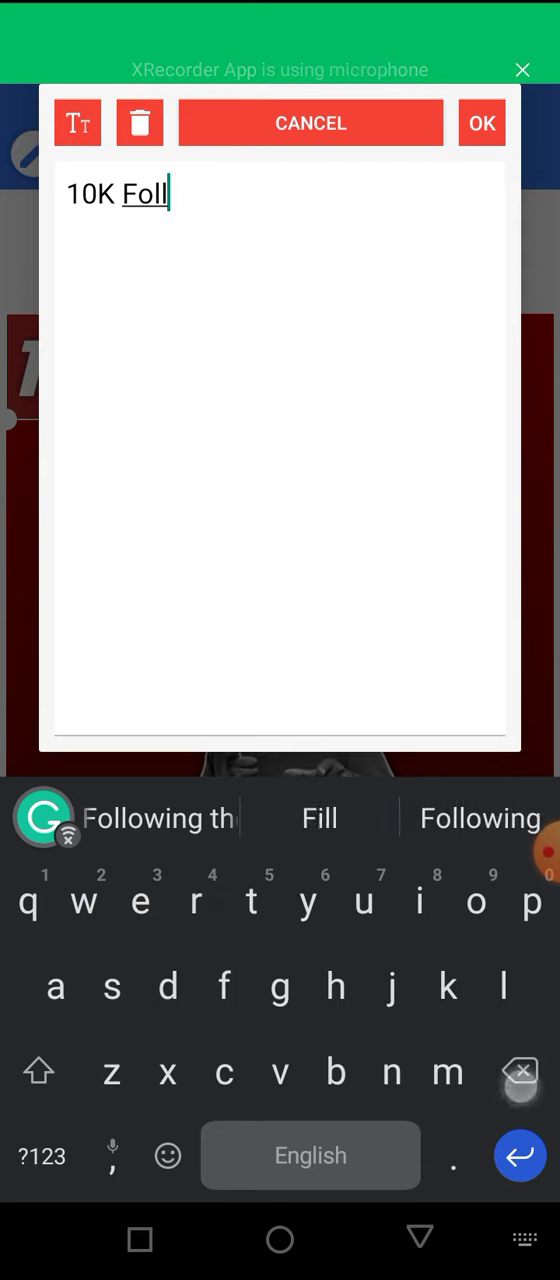
text(owers)
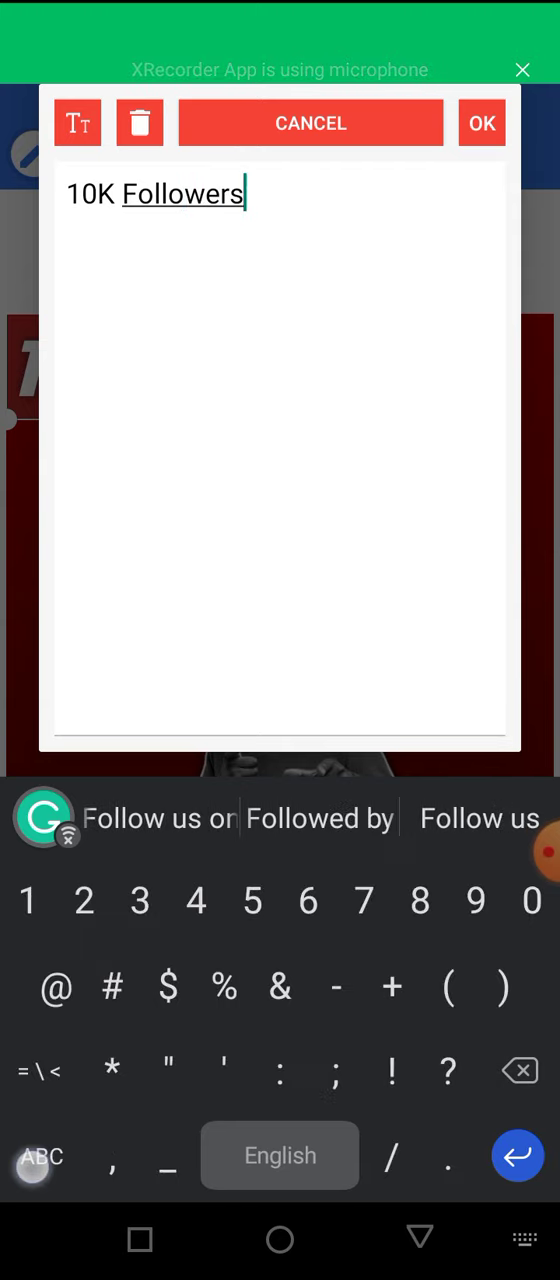
text(!)
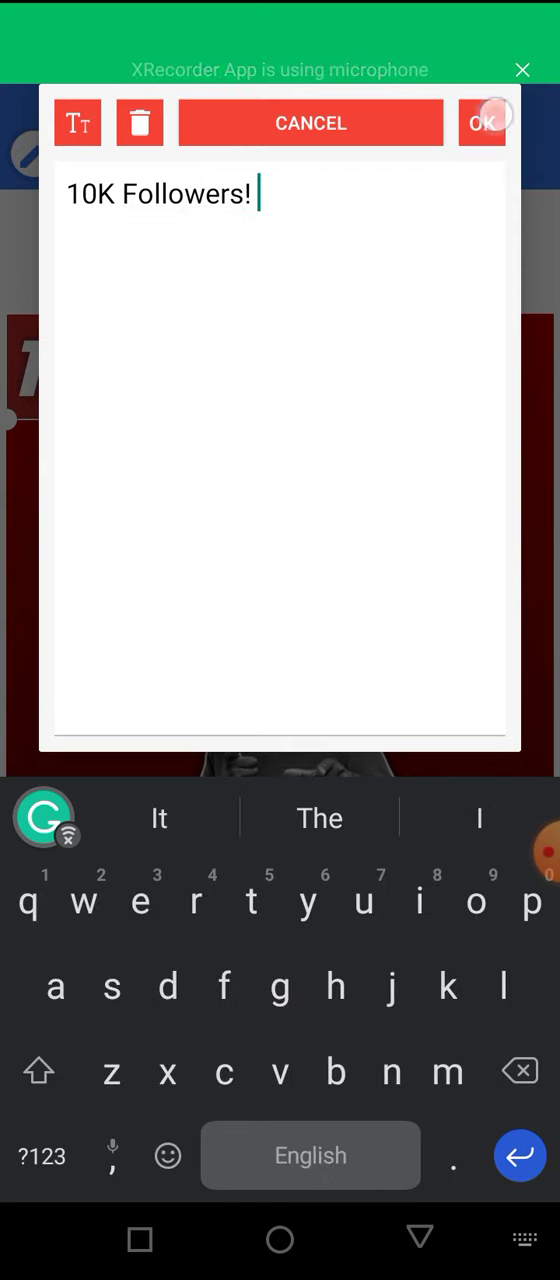
click(484, 122)
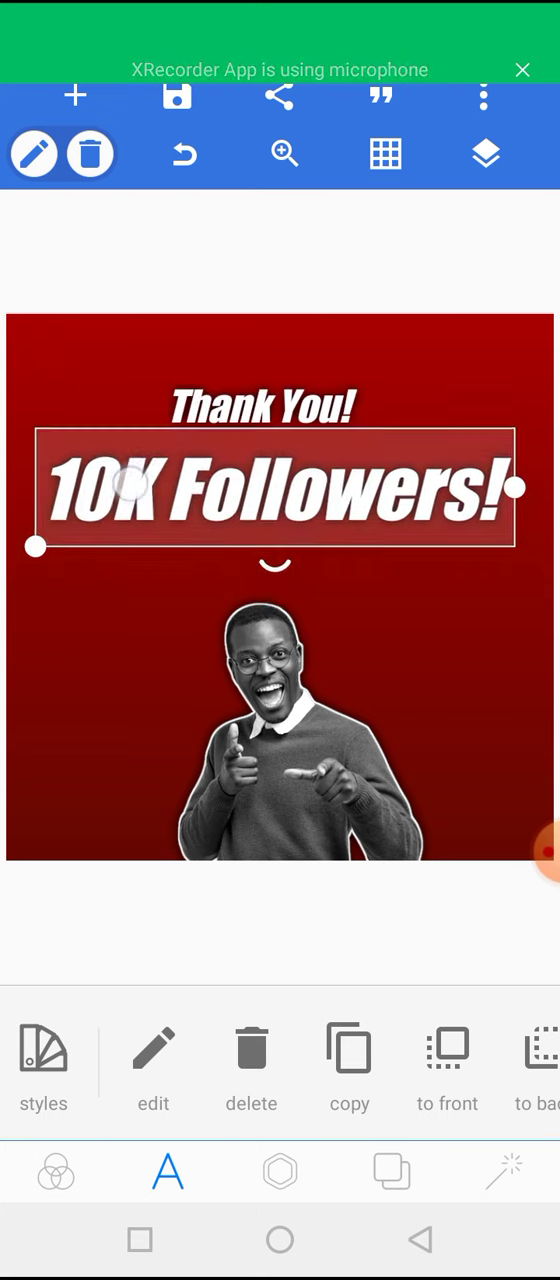
- Enlarge 'Thank You!', nudge '10K Followers!' lower and deselect to check the layout above the man
click(264, 400)
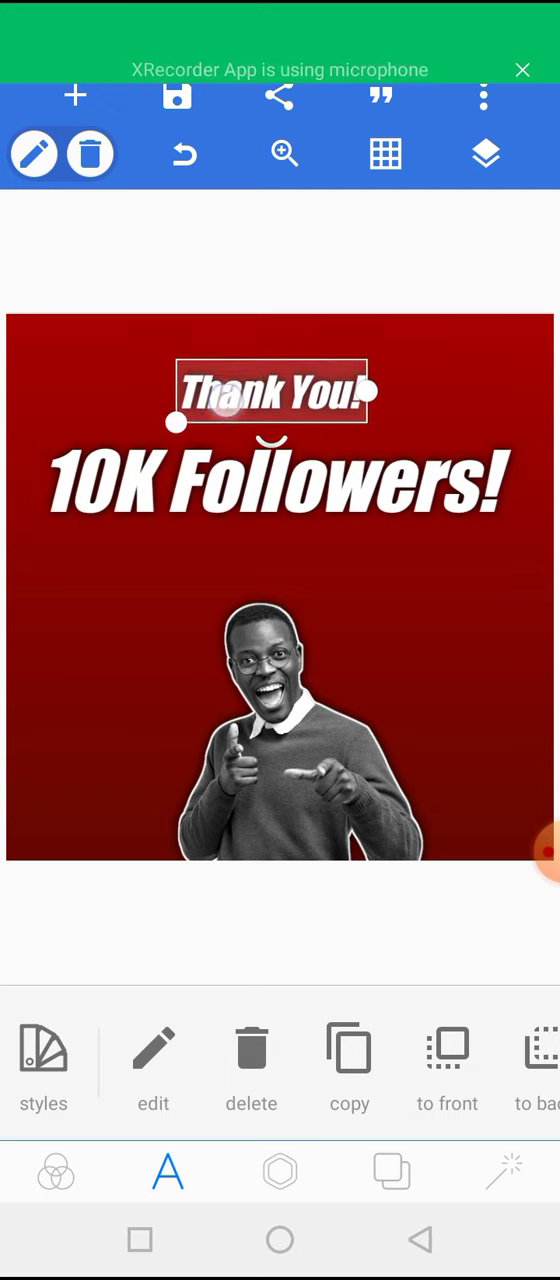
drag(176, 424, 124, 456)
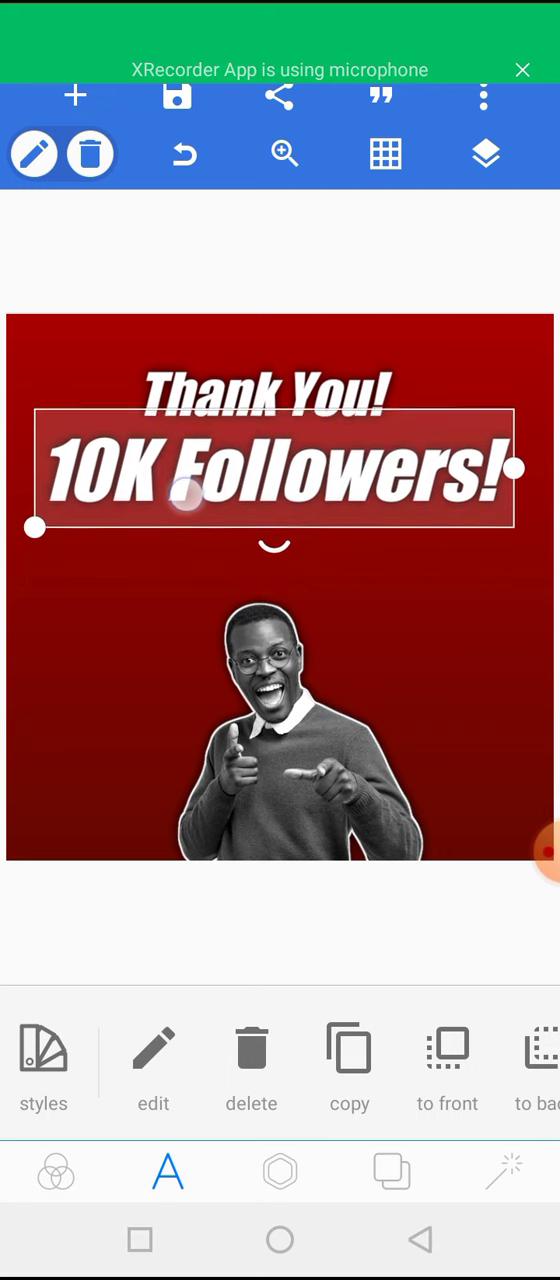
drag(276, 470, 276, 484)
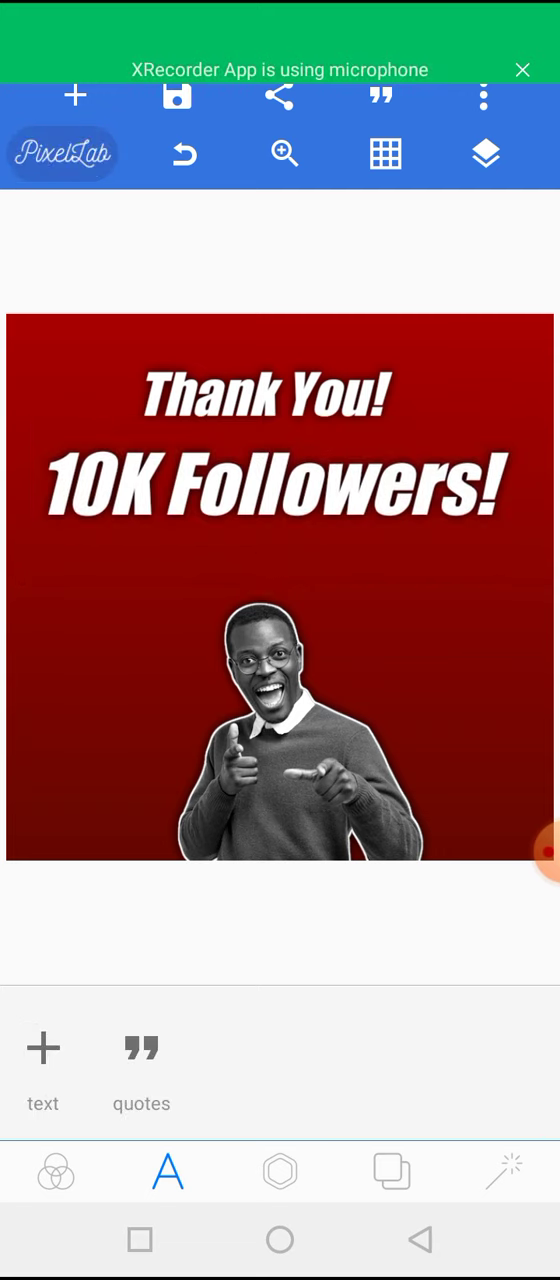
click(268, 508)
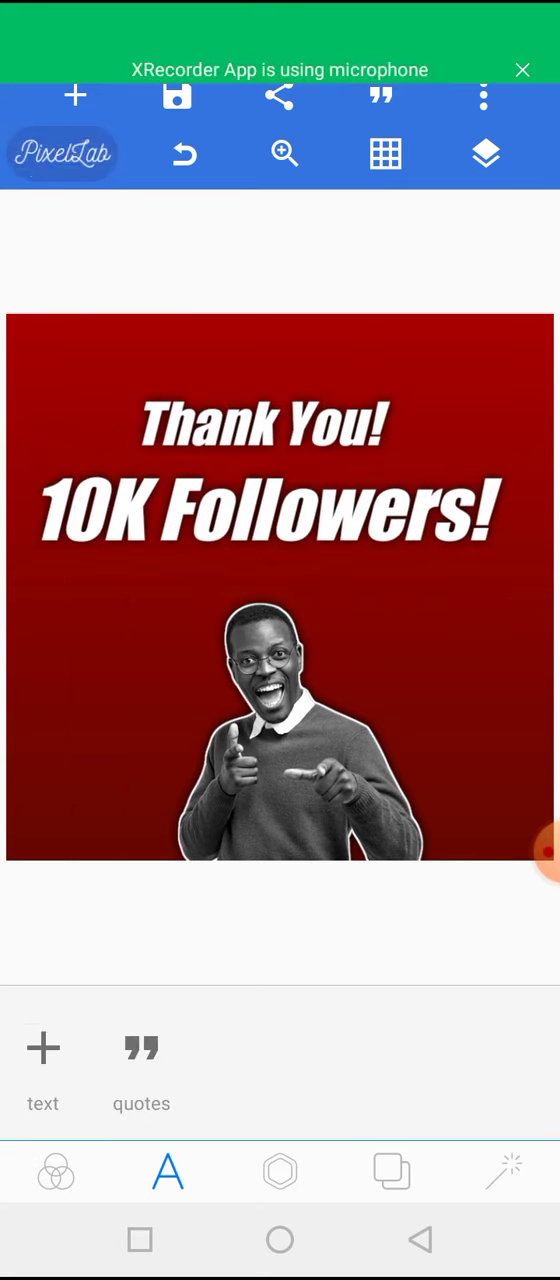
click(280, 730)
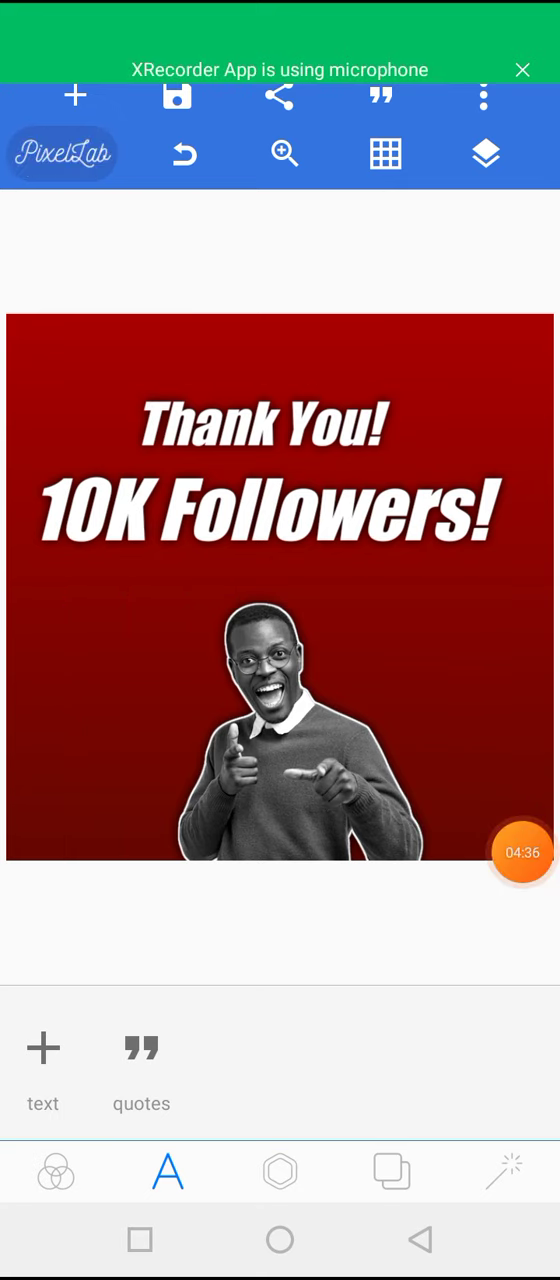
click(262, 420)
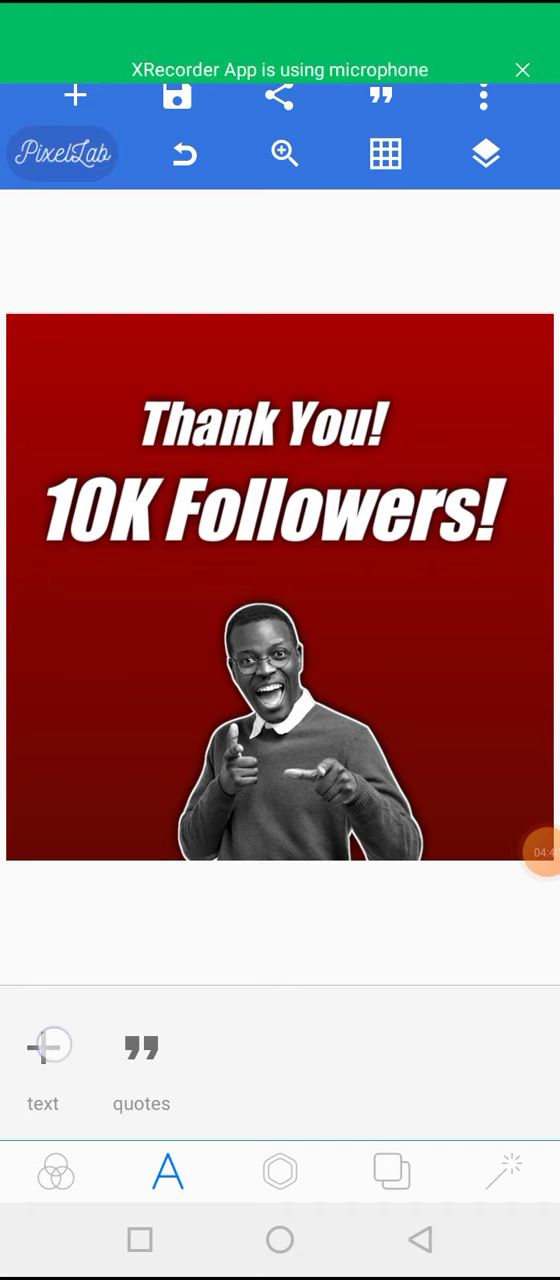
click(42, 1044)
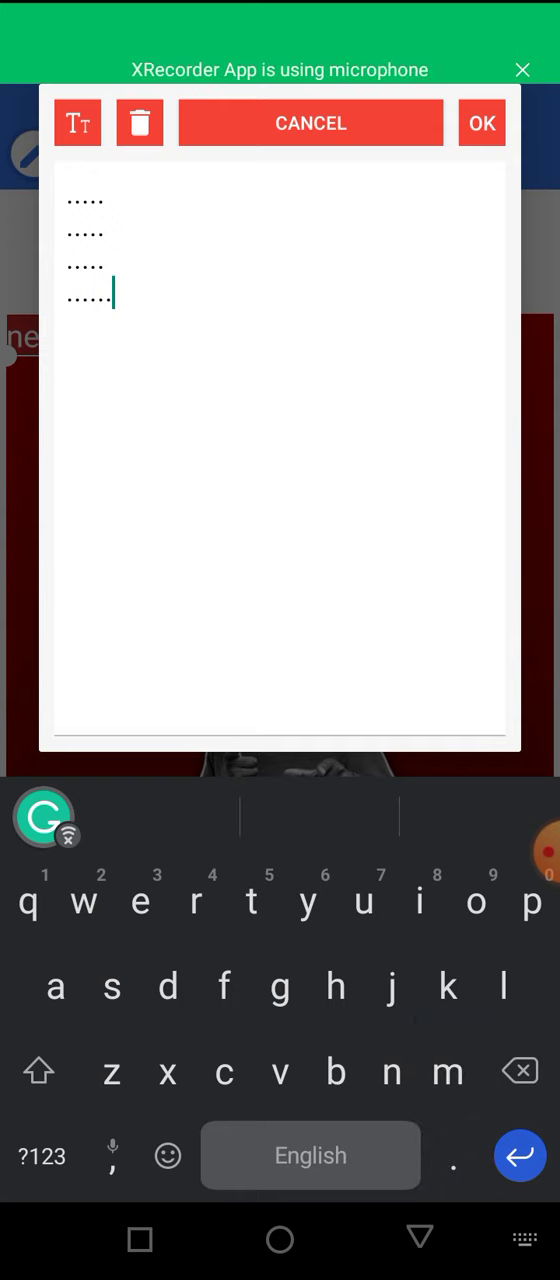
- Confirm the rows-of-periods text and widen its letter spacing into a dotted grid
key(enter)
text(.....)
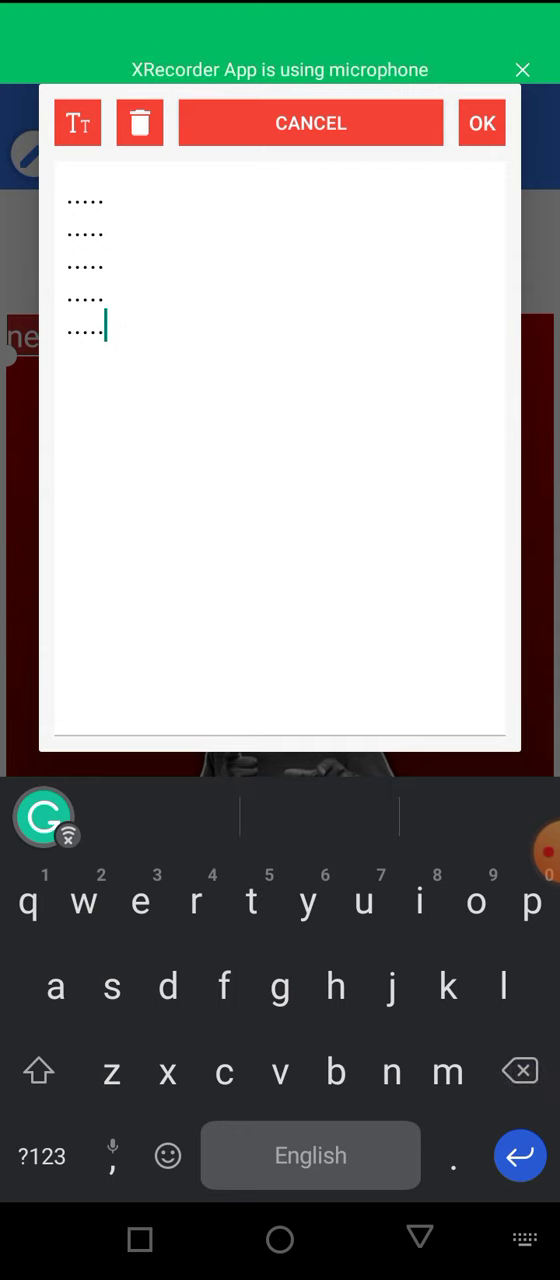
click(482, 124)
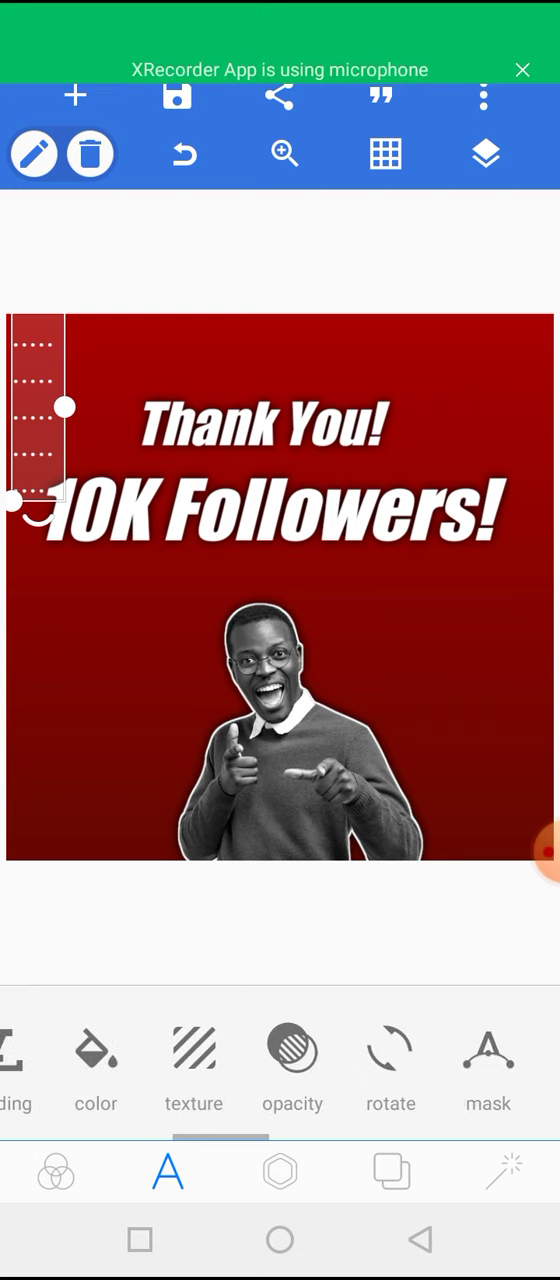
scroll(left, 3)
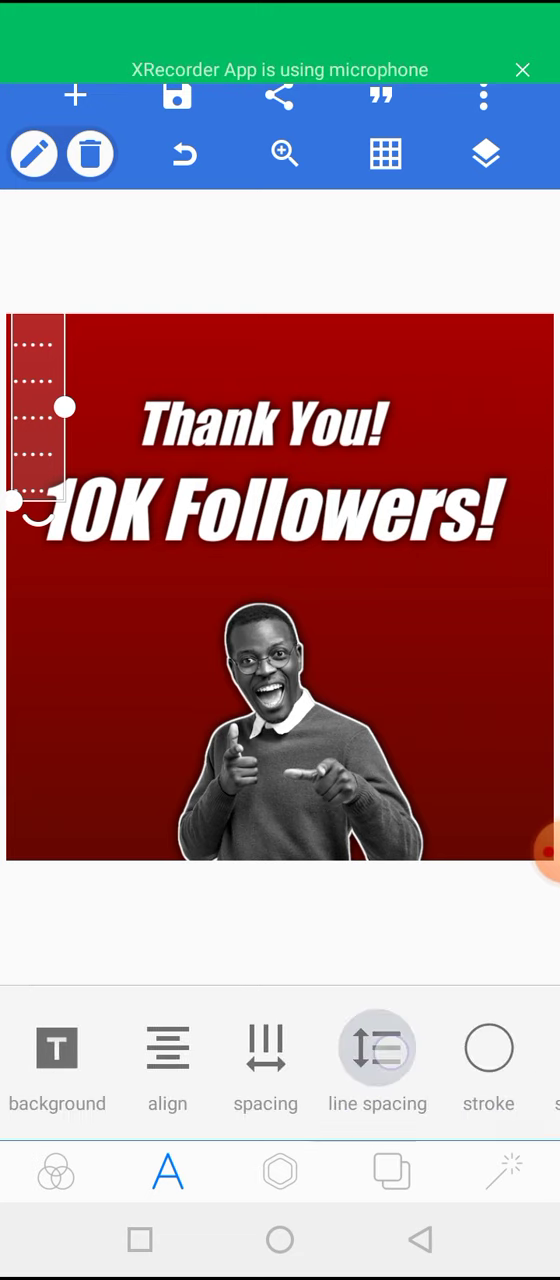
click(376, 1048)
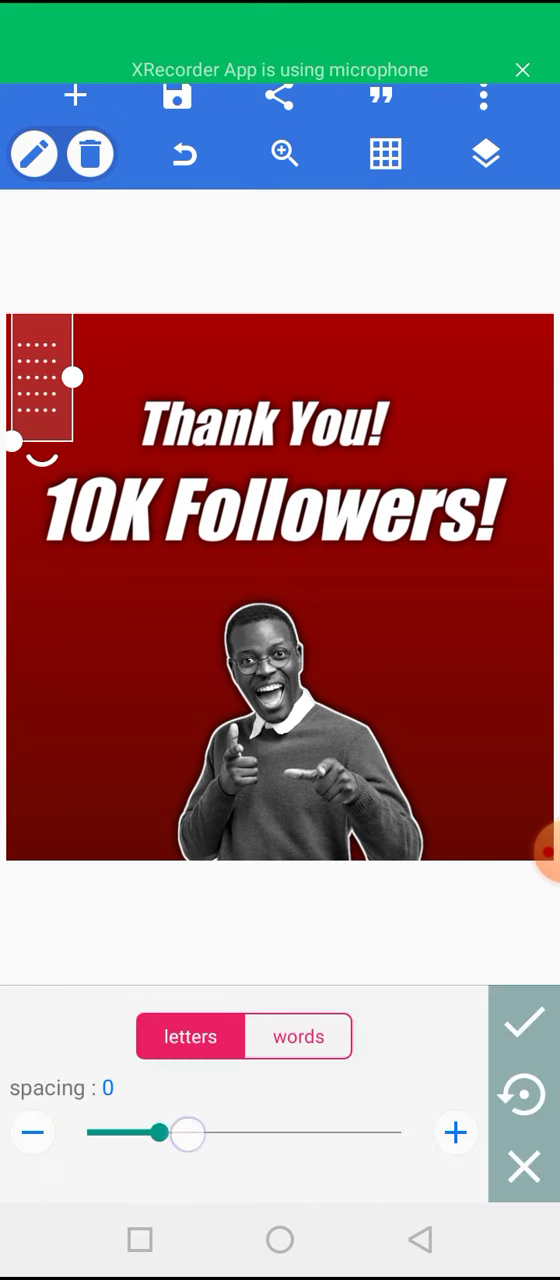
drag(150, 1132, 220, 1132)
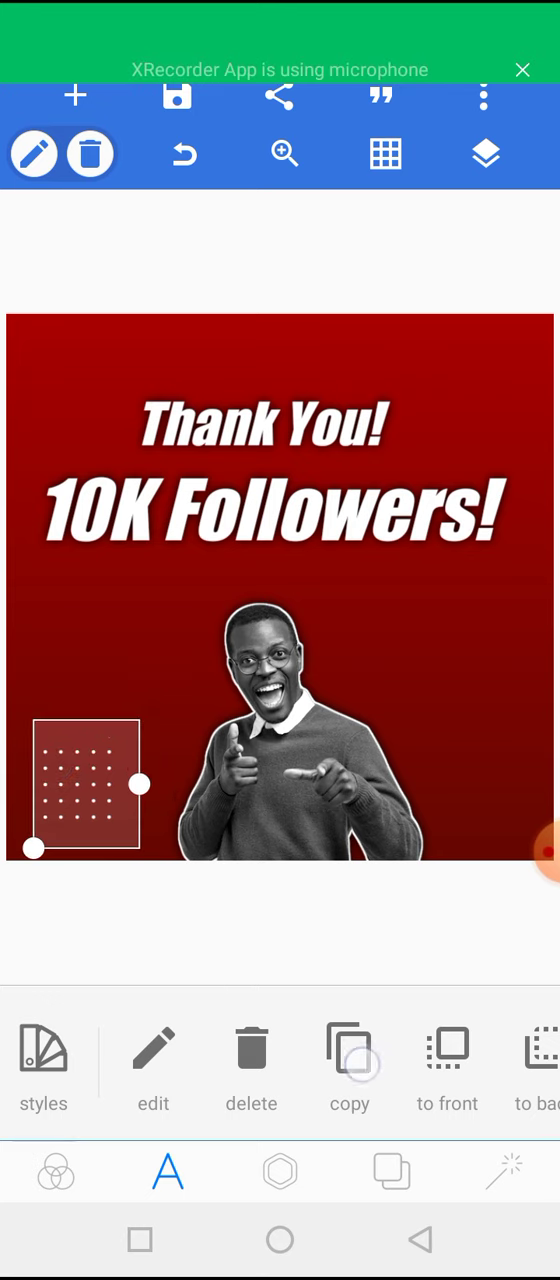
- Place one dot grid in the bottom-left corner and the copy in the top-right corner
drag(84, 784, 516, 376)
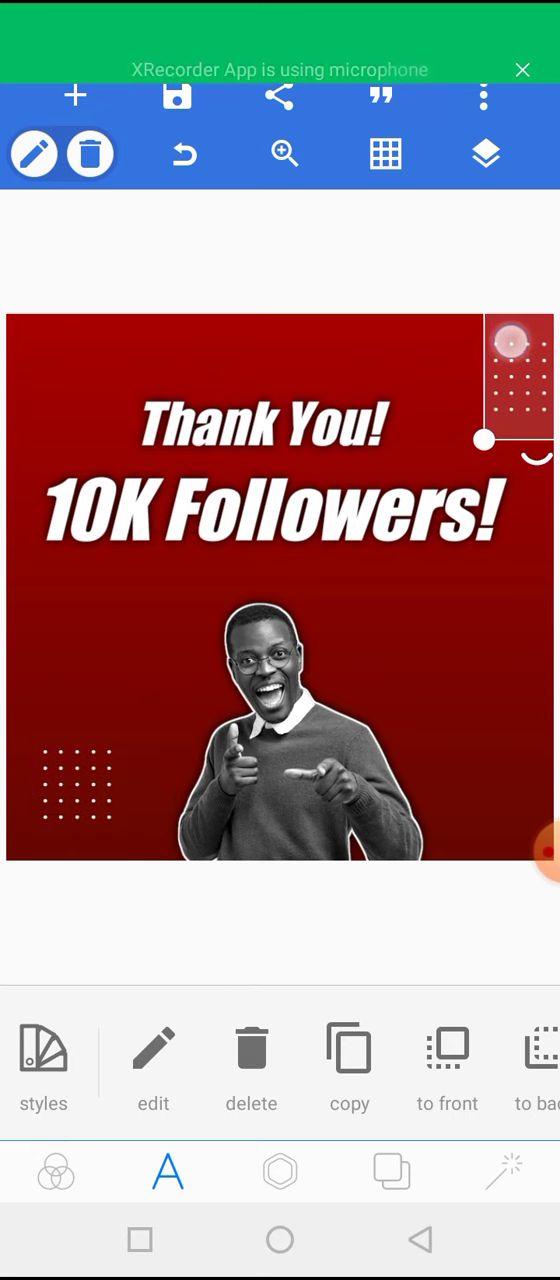
drag(516, 376, 84, 784)
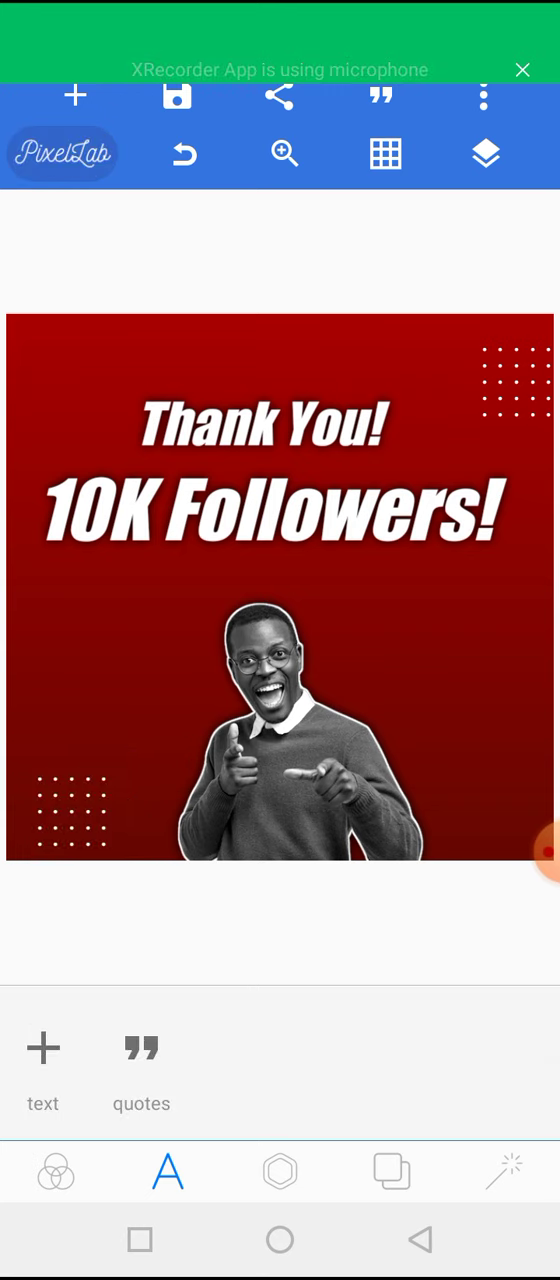
click(260, 424)
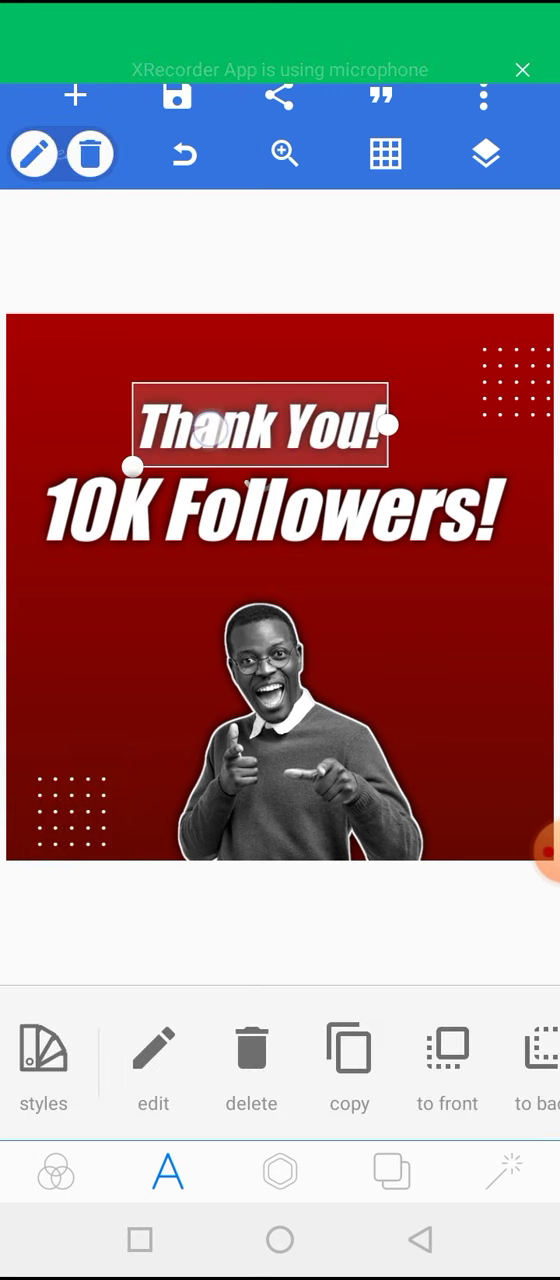